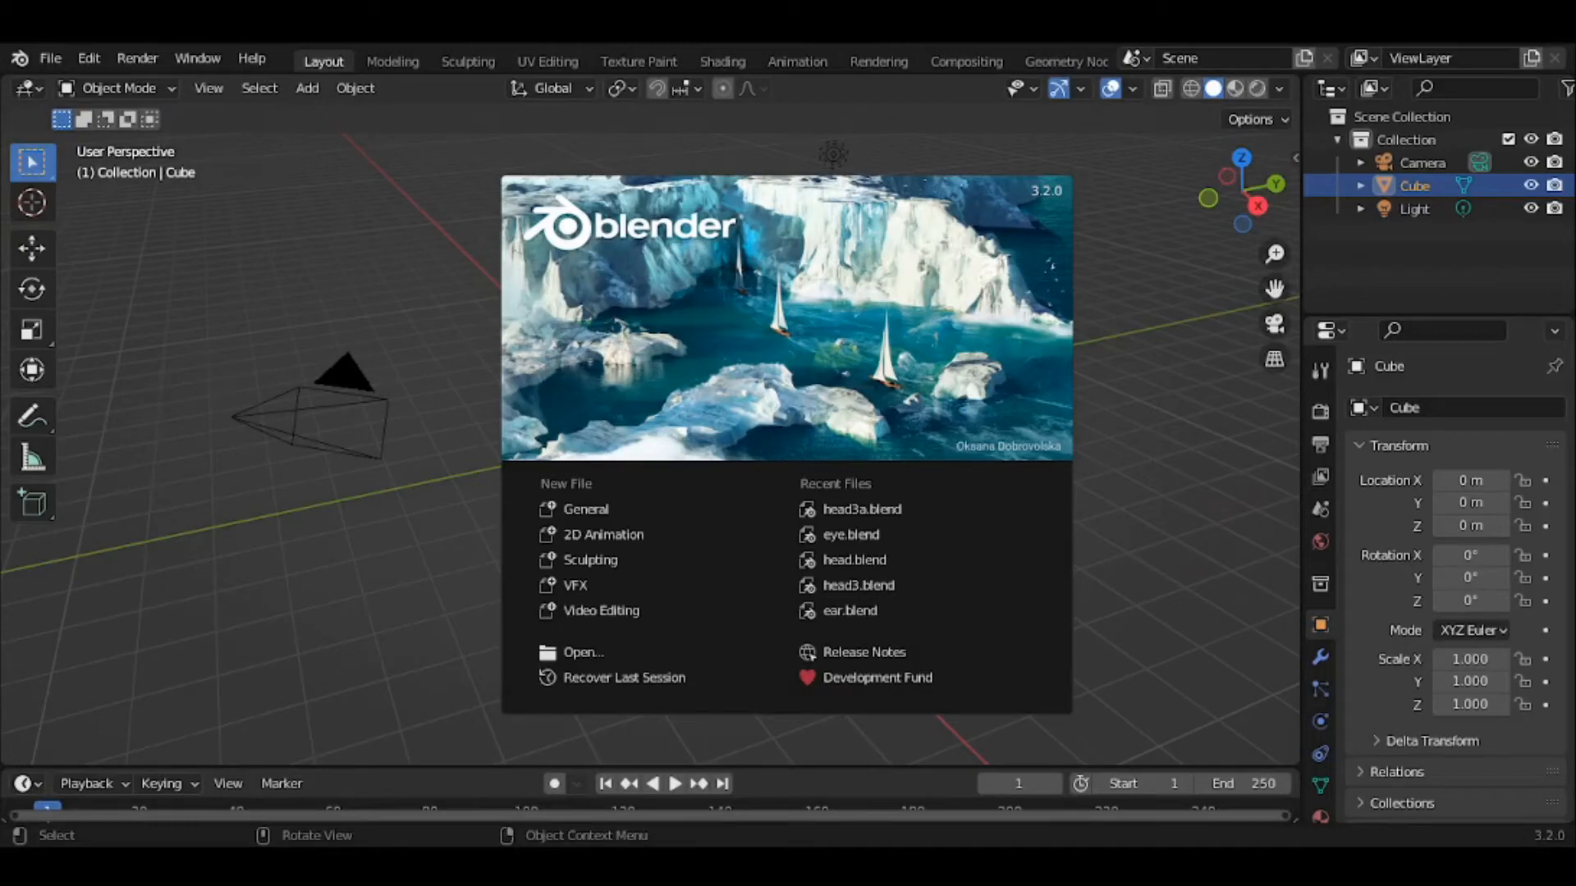
mouse_move(861, 509)
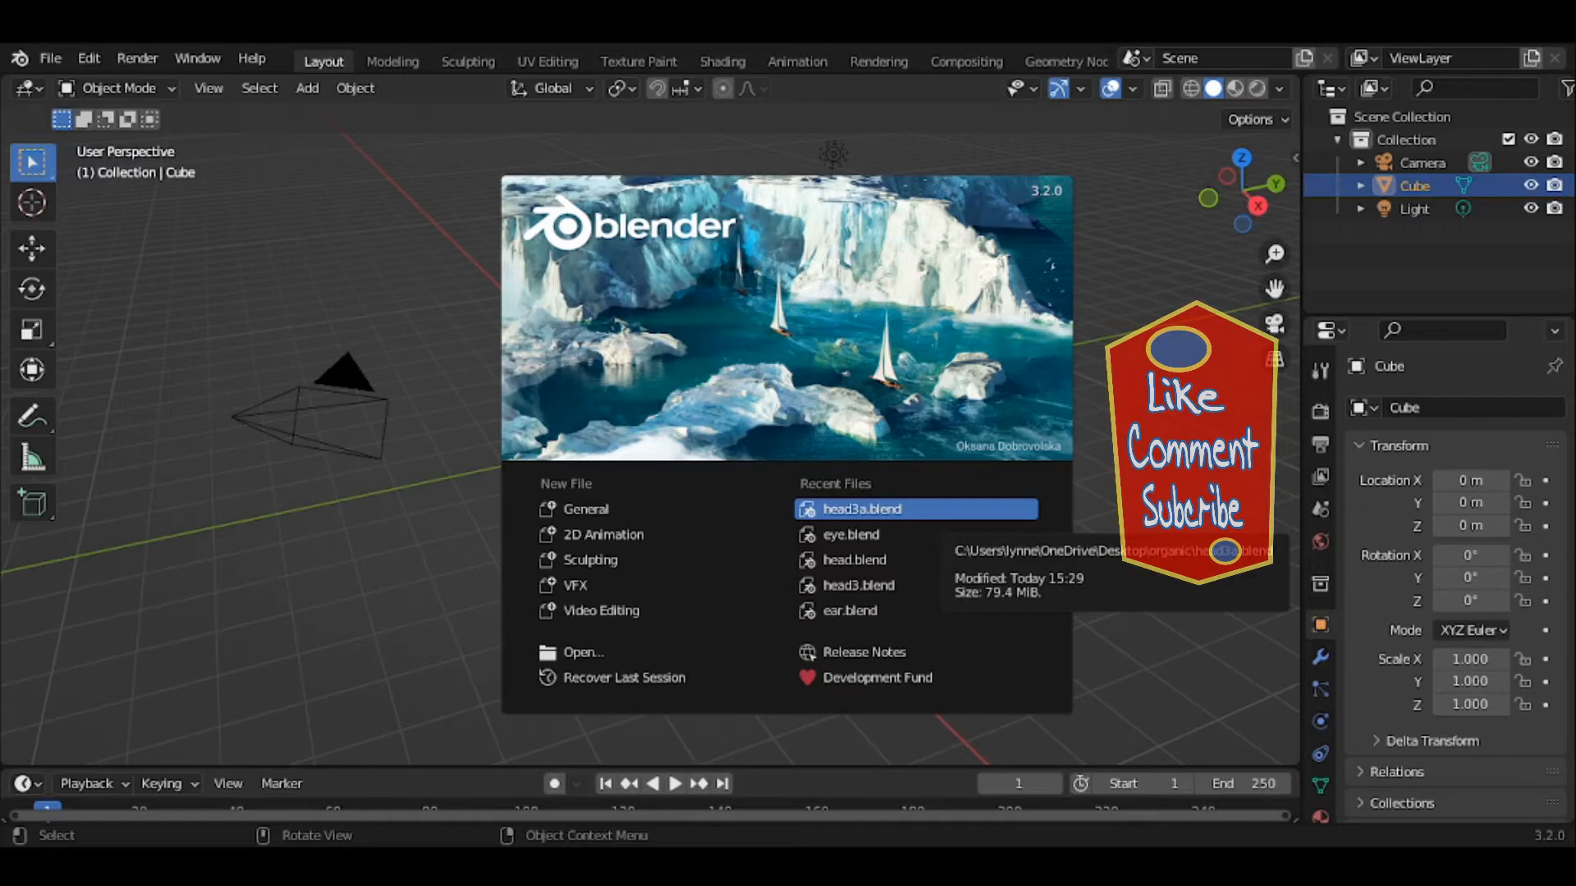
mouse_move(1141, 281)
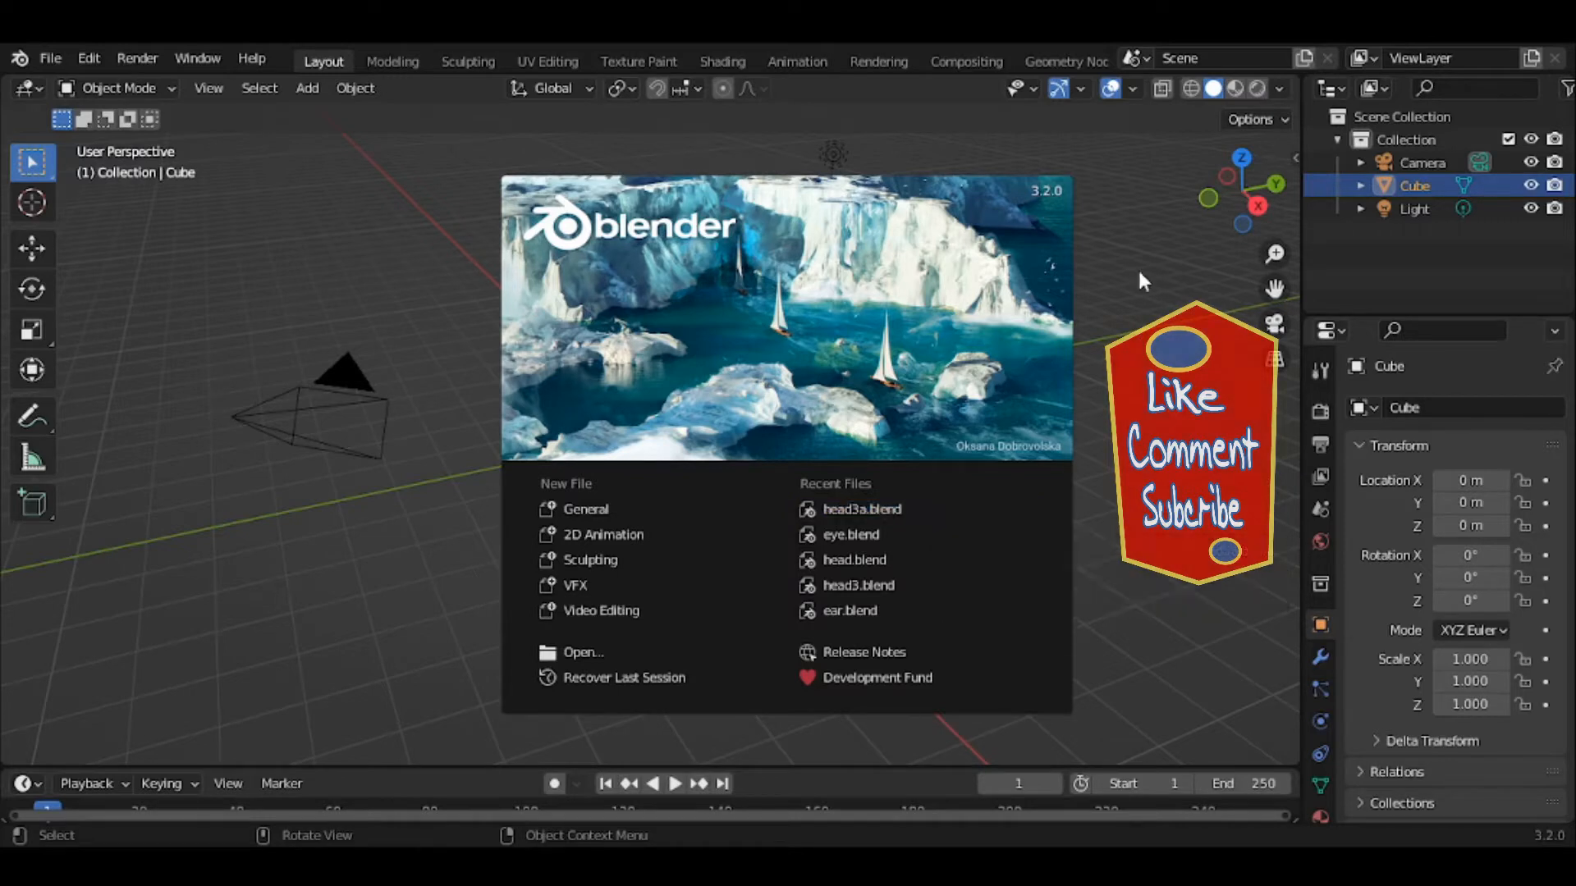
mouse_move(1035, 327)
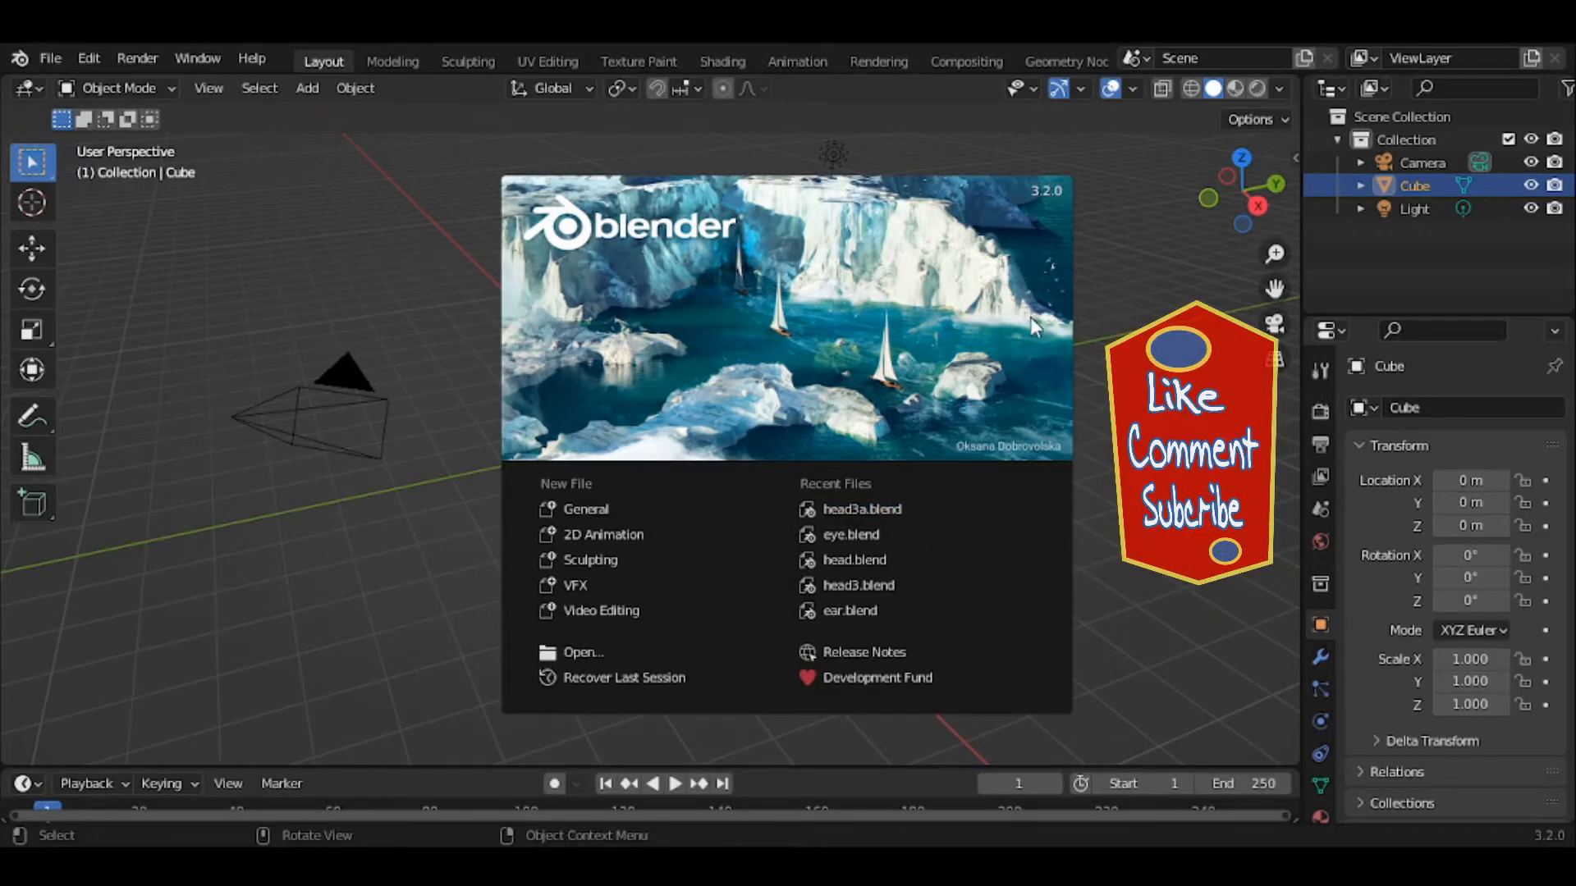
mouse_move(1031, 330)
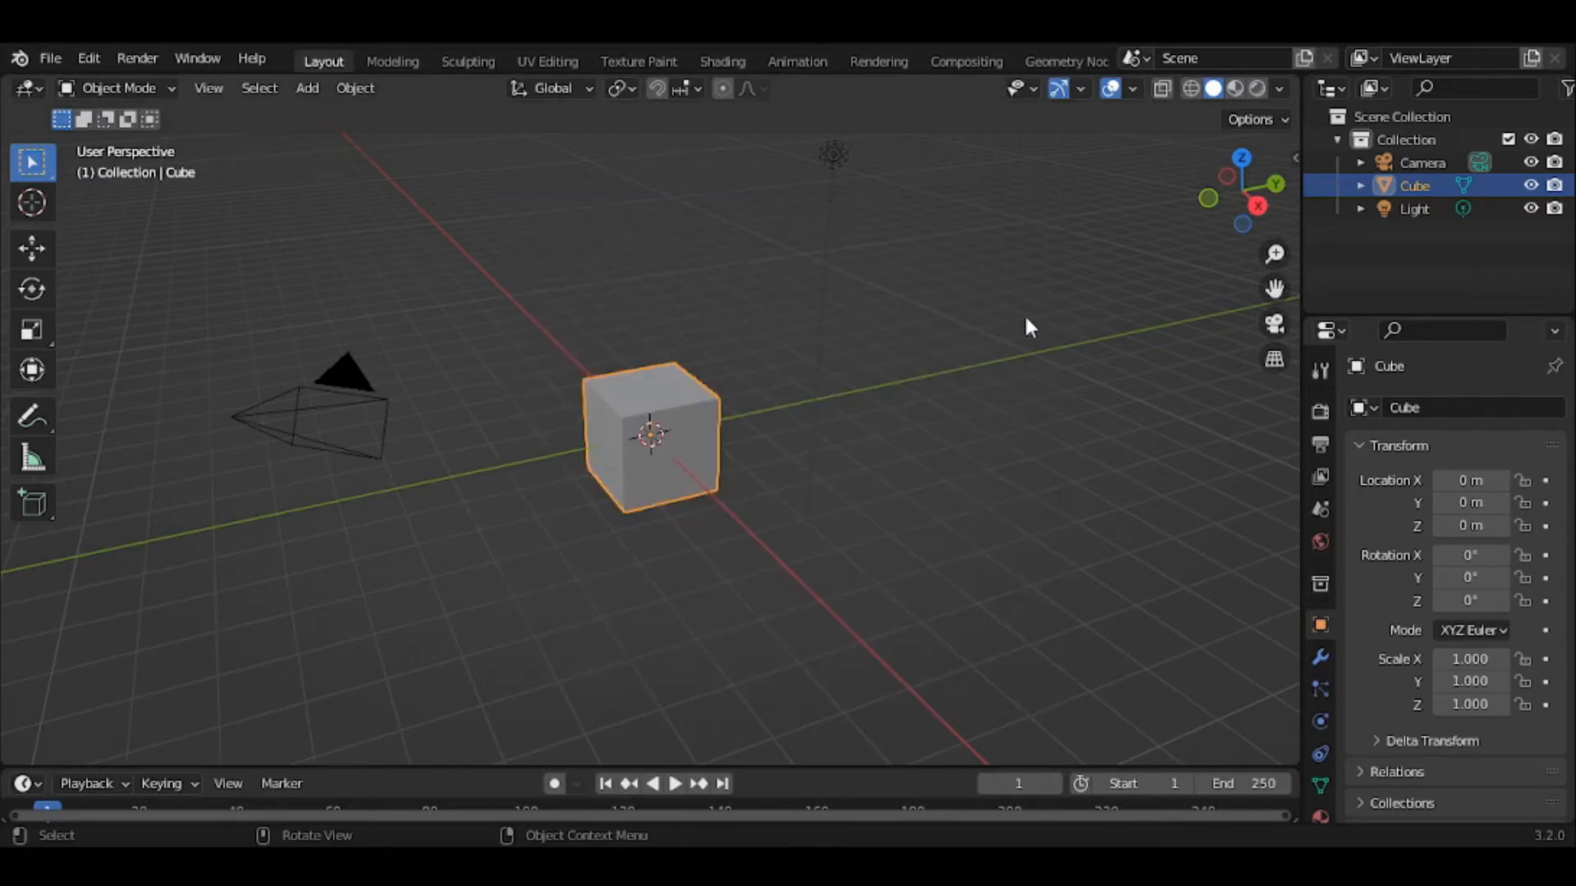
mouse_move(929, 377)
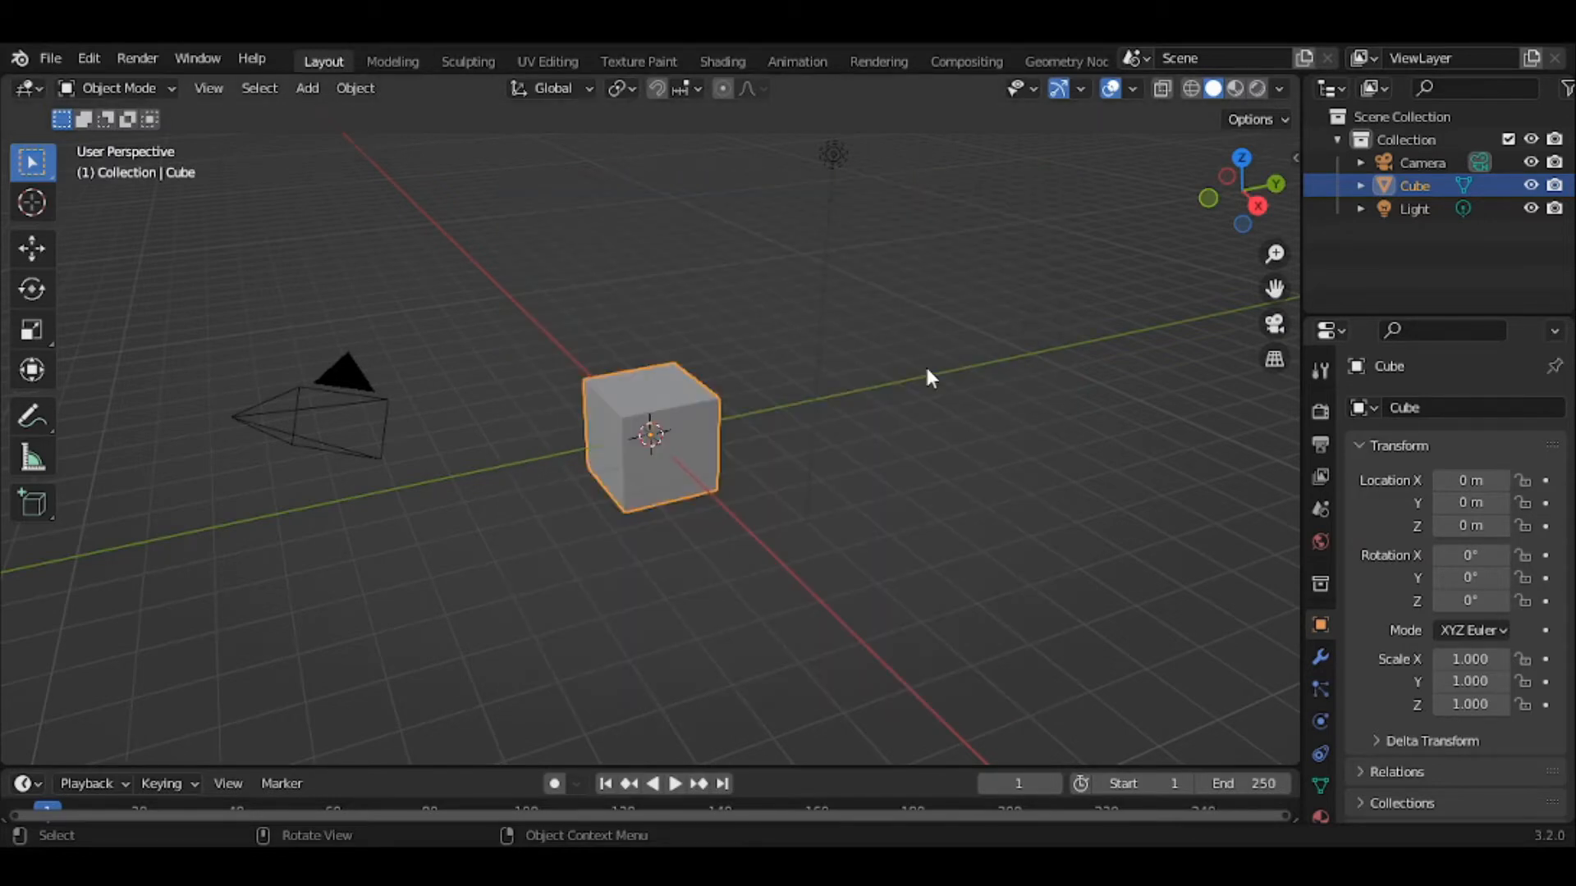
mouse_move(838, 402)
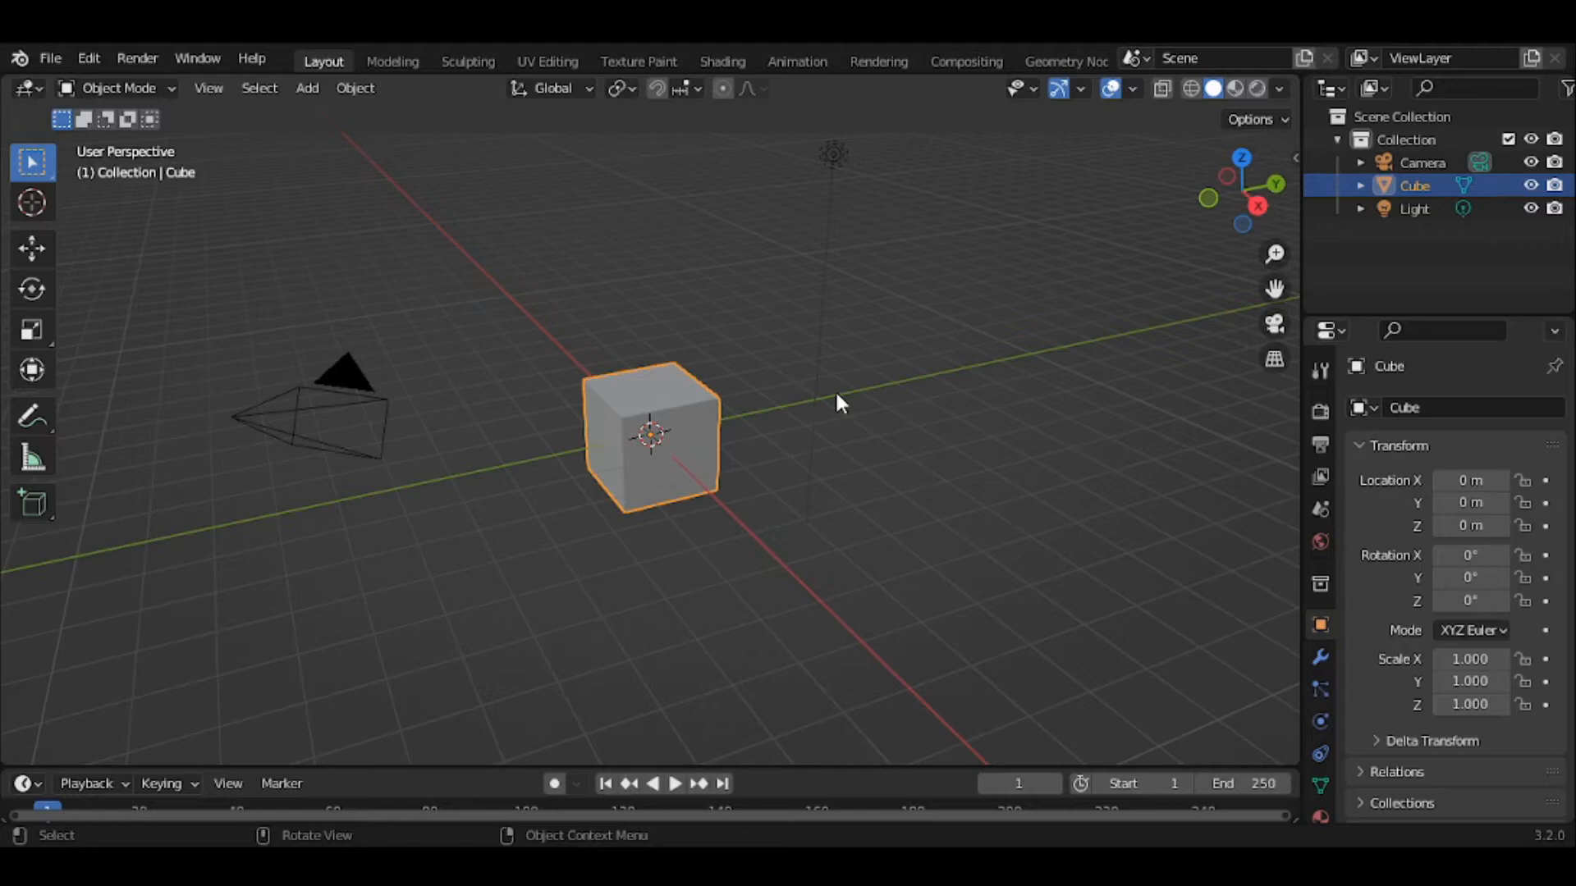
mouse_move(172, 447)
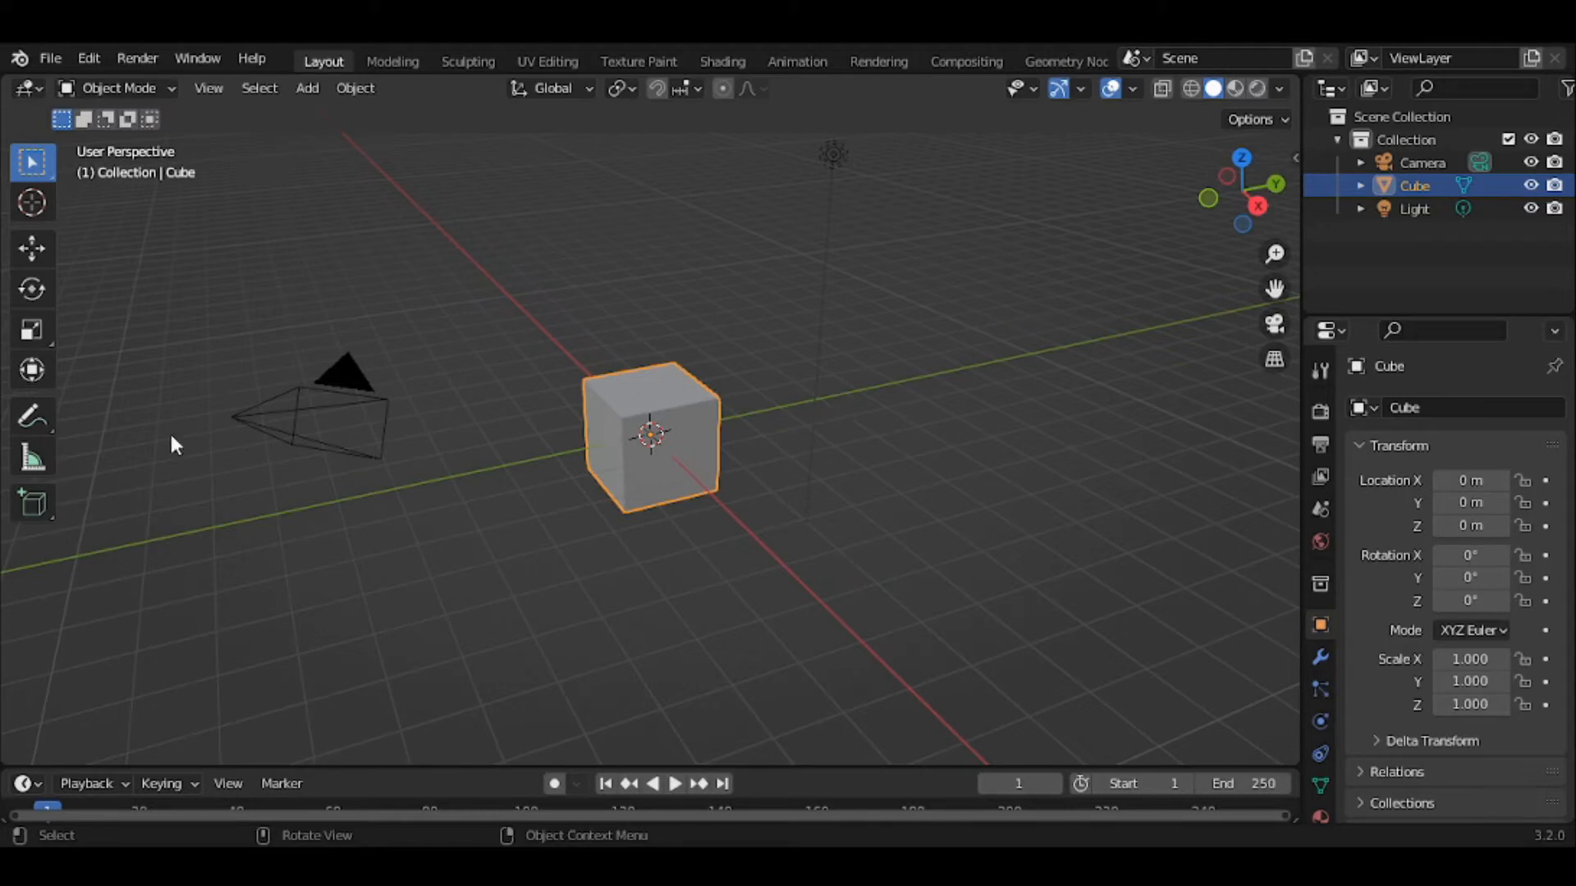
Switch to the Annotate tool to draw a freehand arrow toward the Properties tabs
click(33, 415)
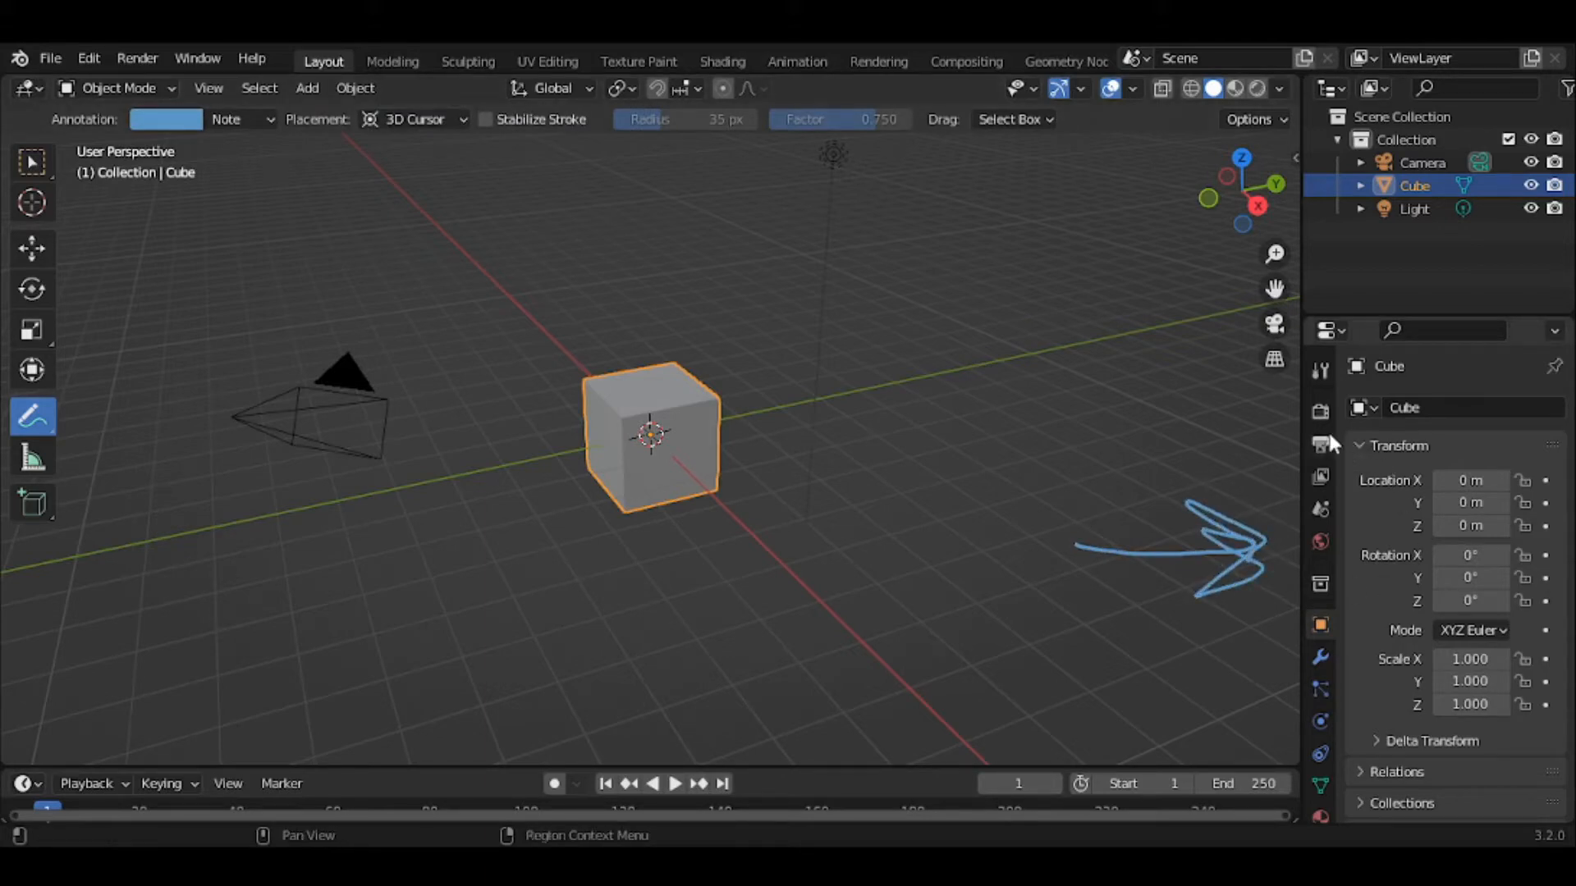
mouse_move(1320, 445)
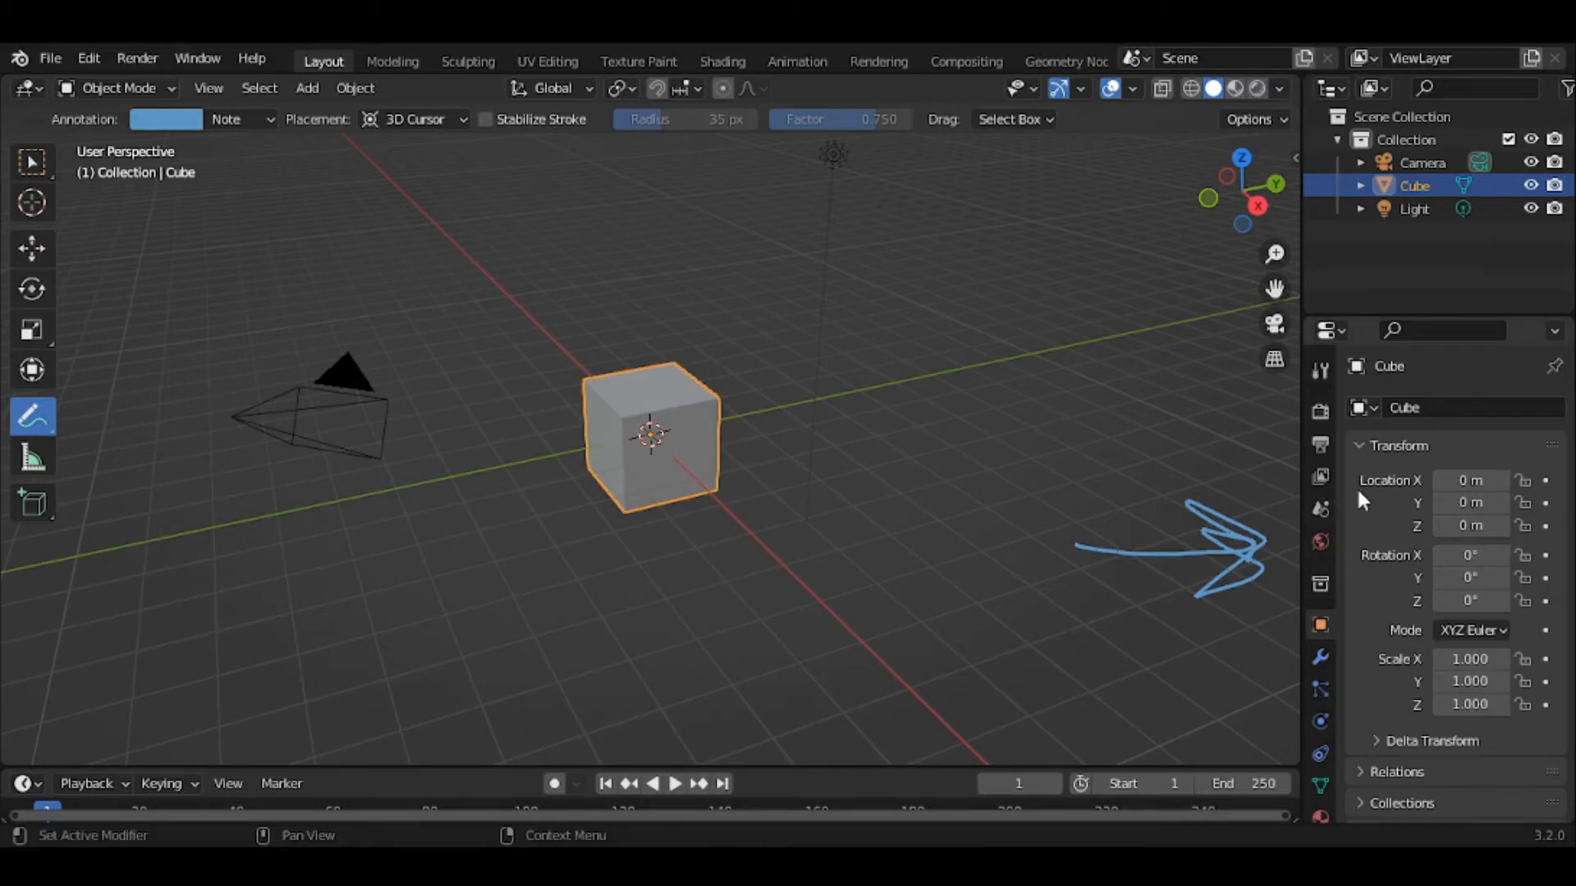
mouse_move(1105, 377)
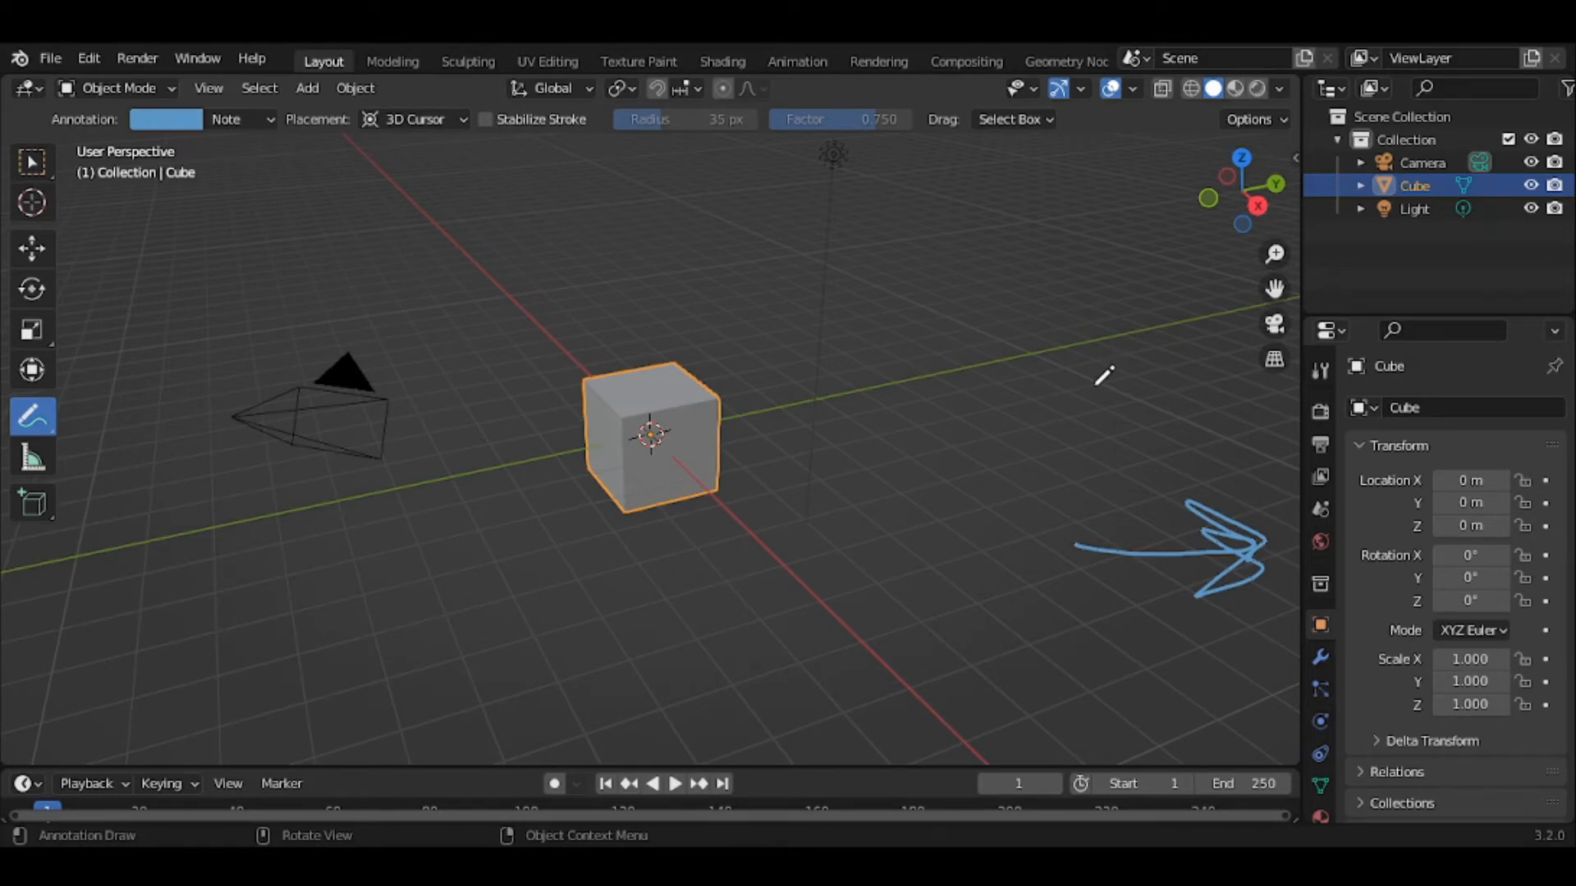
mouse_move(1301, 450)
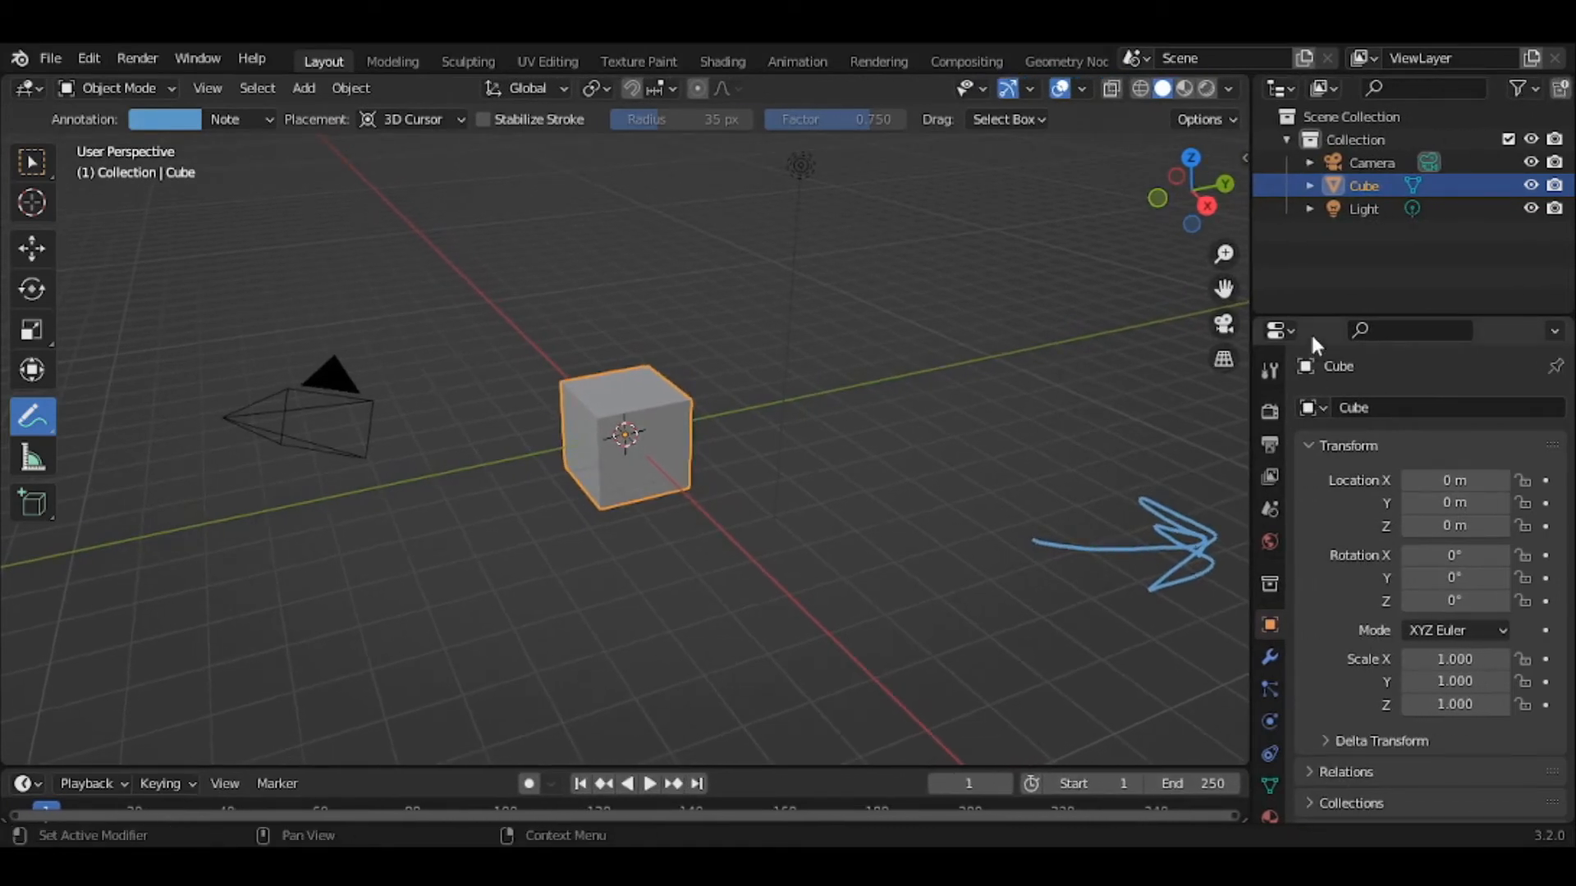
mouse_move(1320, 299)
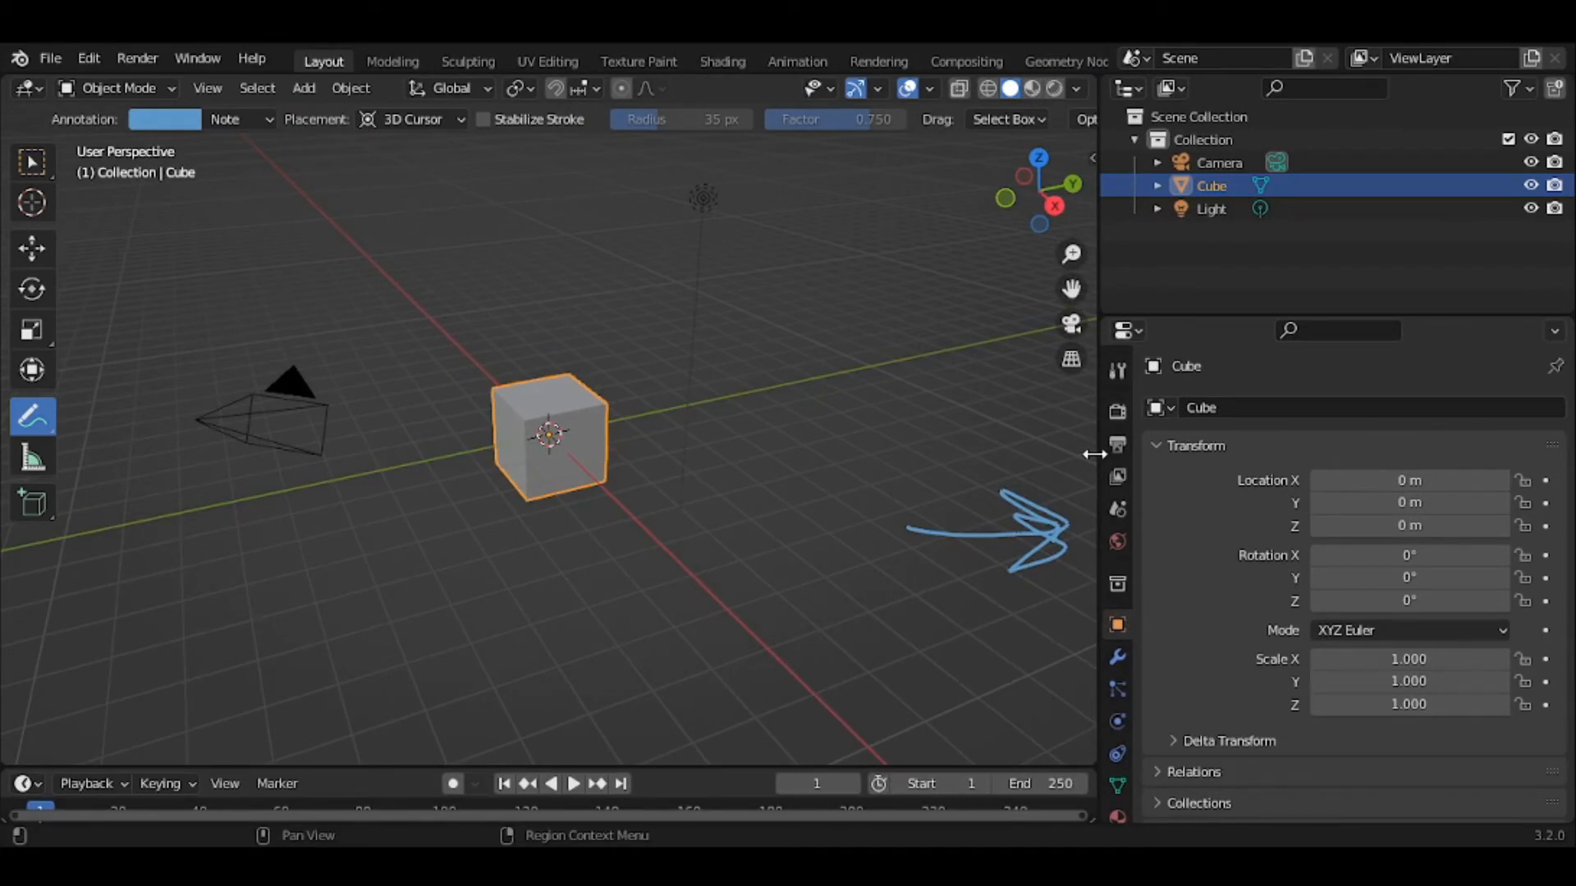
mouse_move(1095, 463)
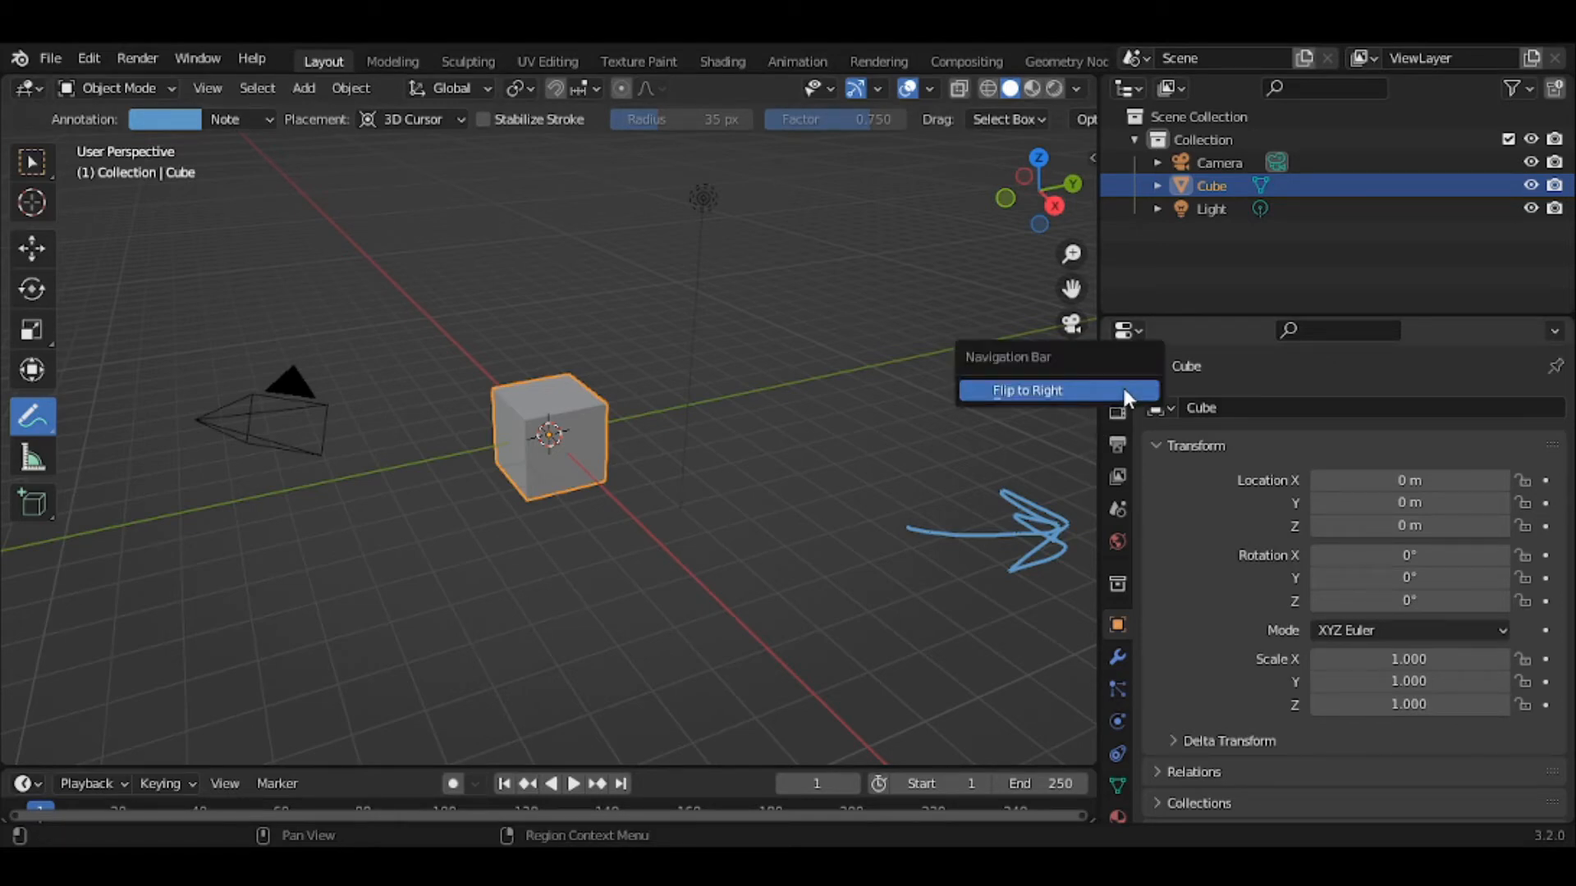
mouse_move(1126, 396)
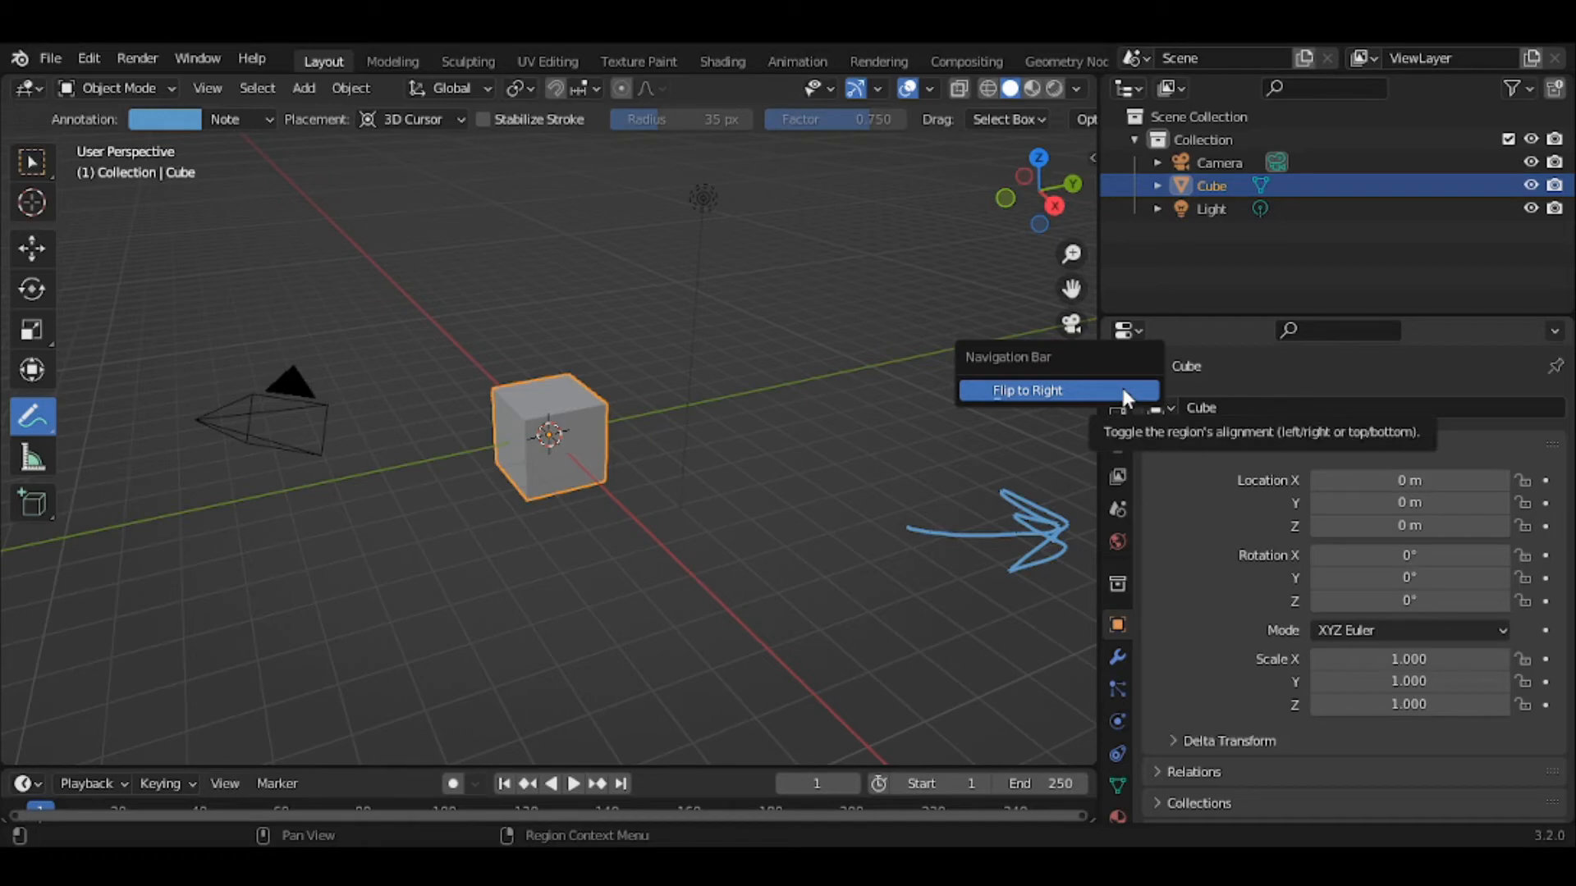
Flip the Properties navigation bar to the right side via its context menu
click(1027, 391)
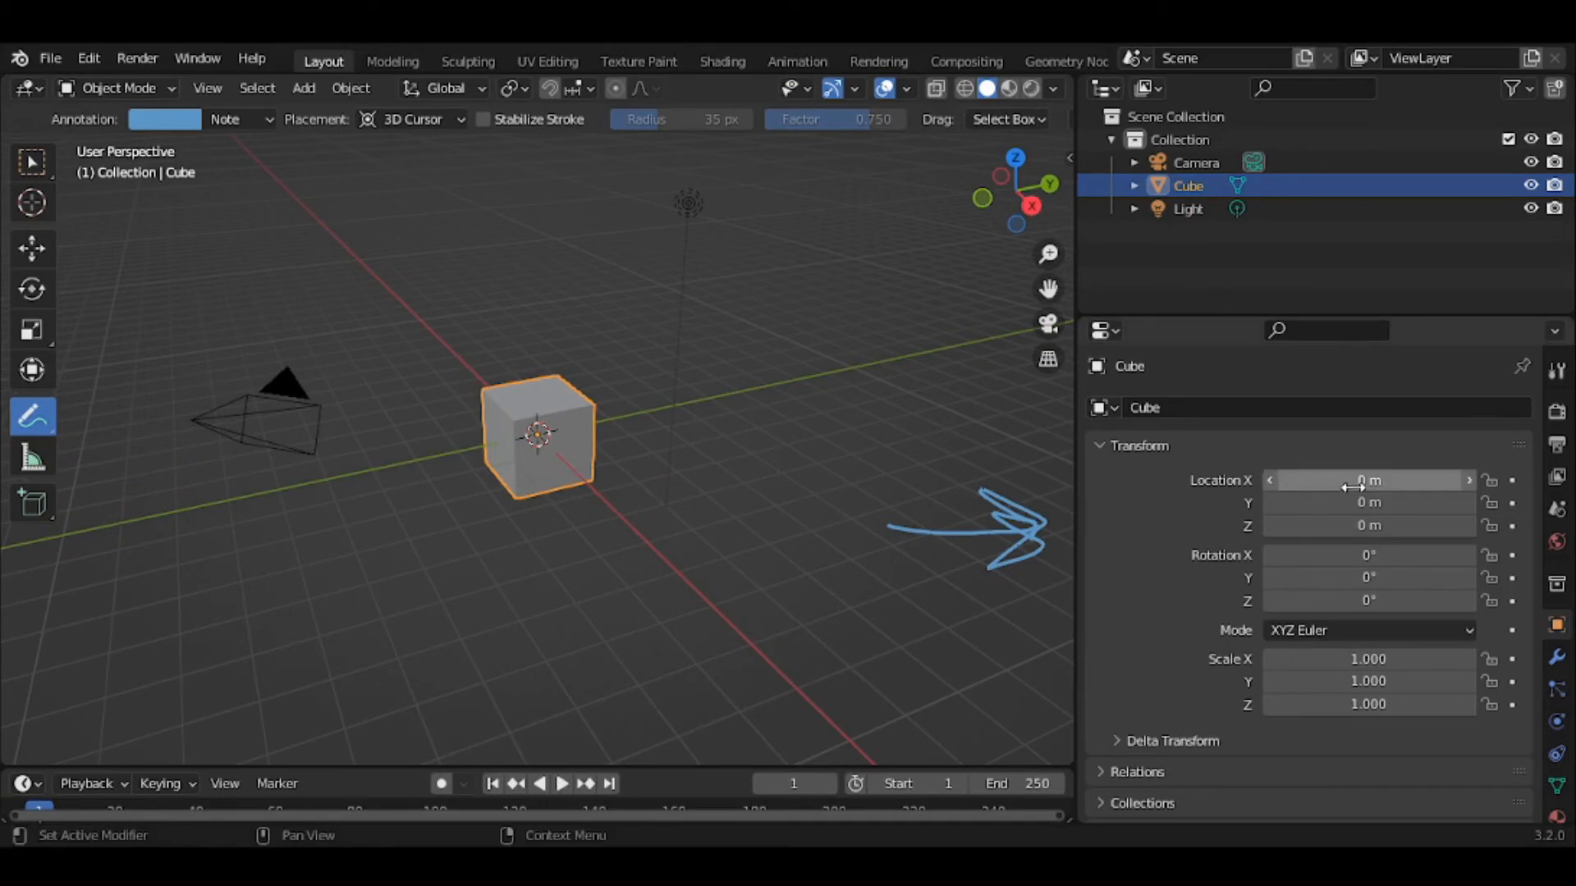
mouse_move(1556, 476)
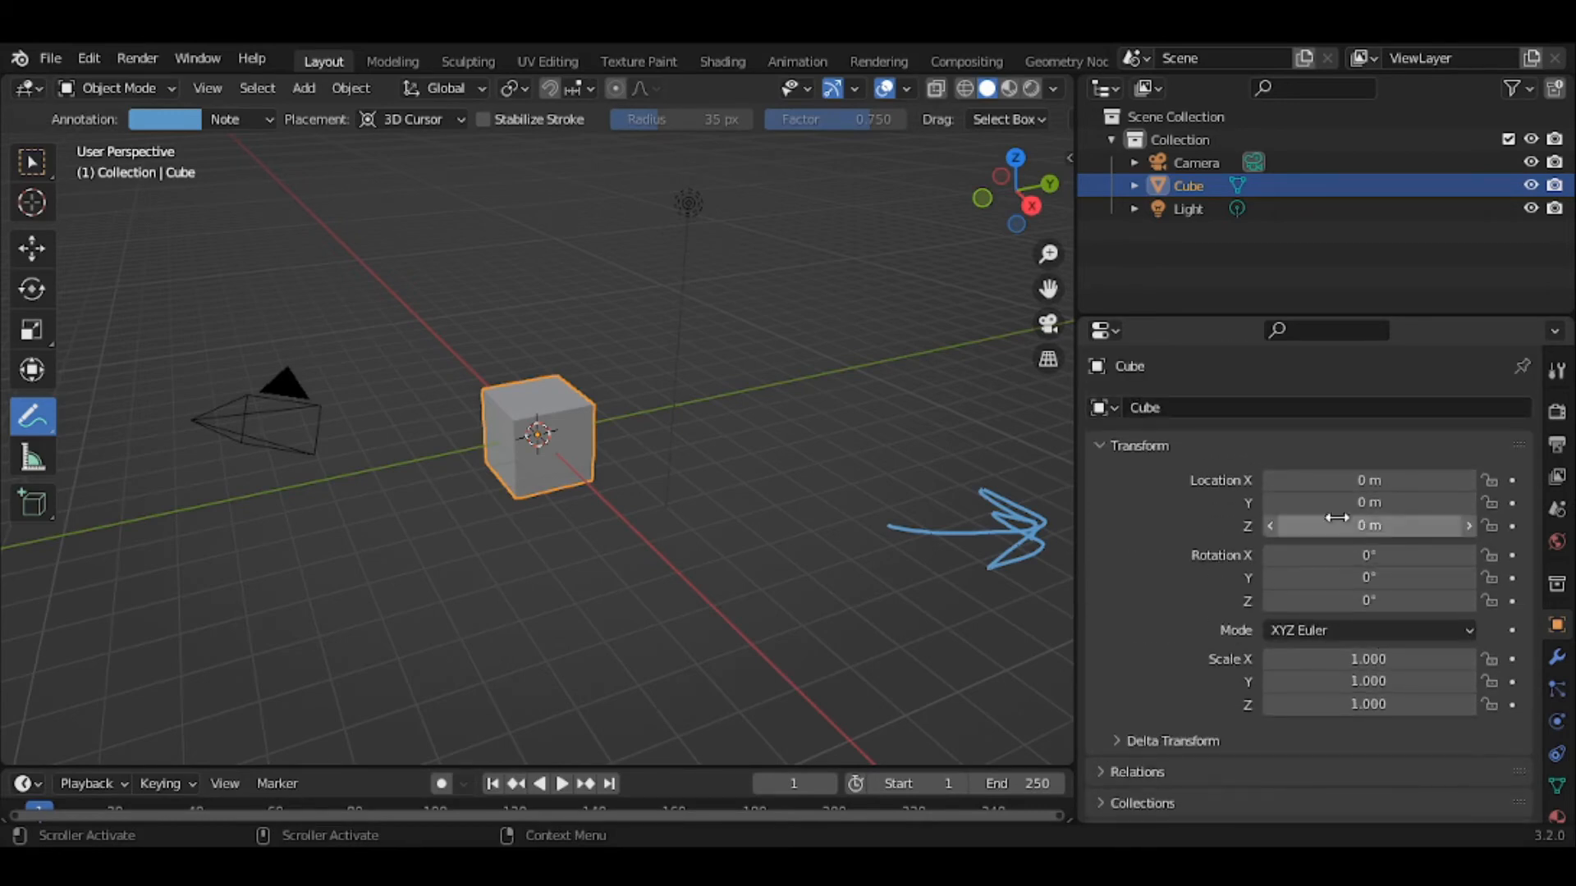
Collapse the Transform panel so all object property sections show as a closed list
click(1139, 445)
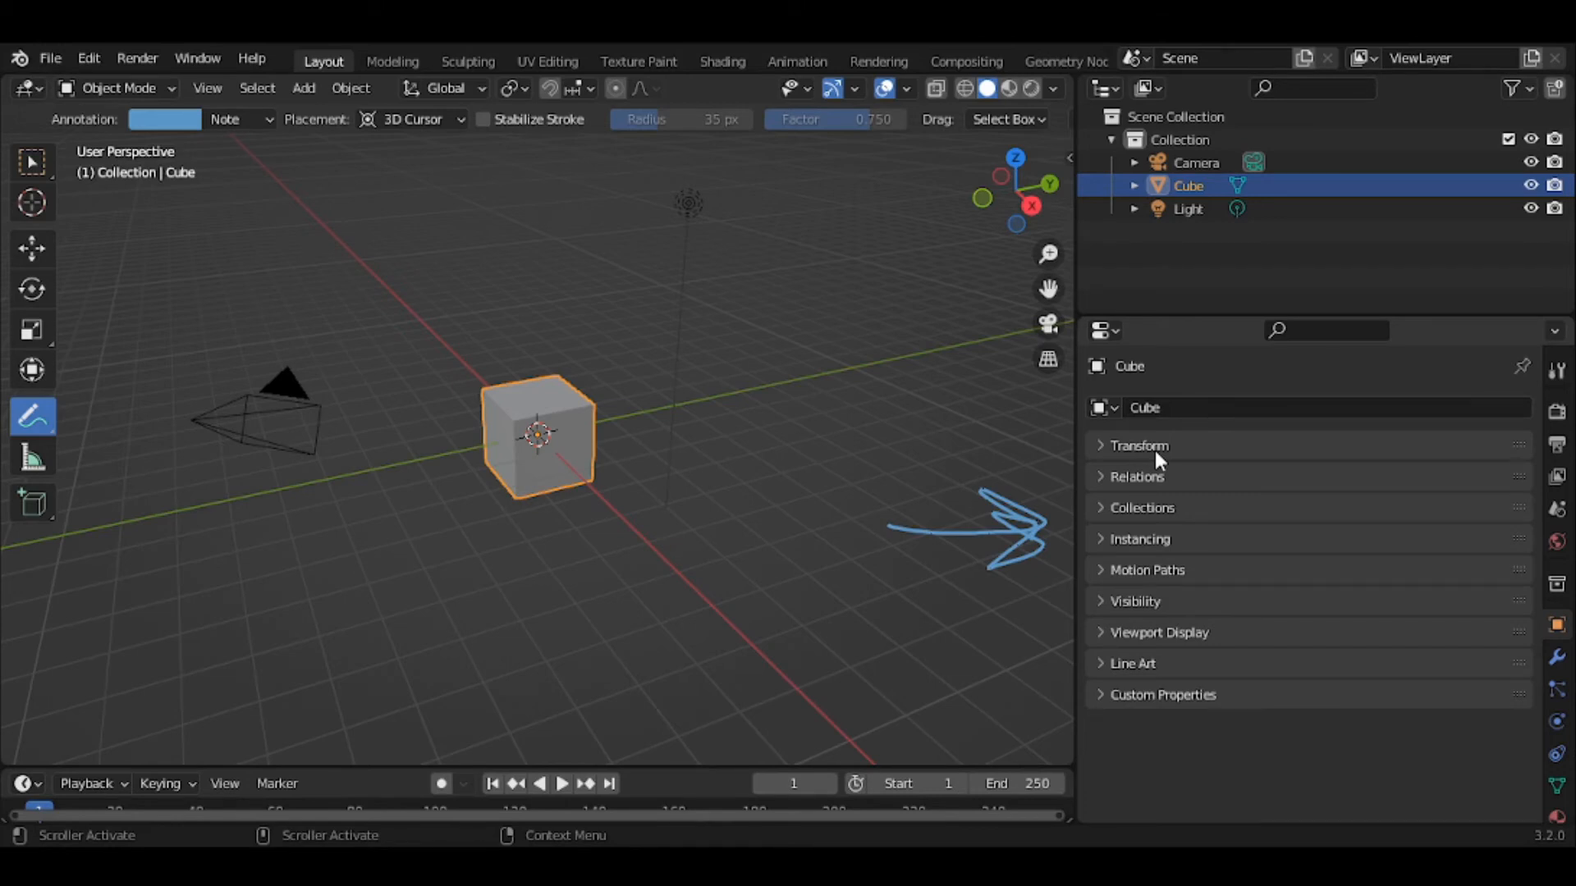
mouse_move(1511, 509)
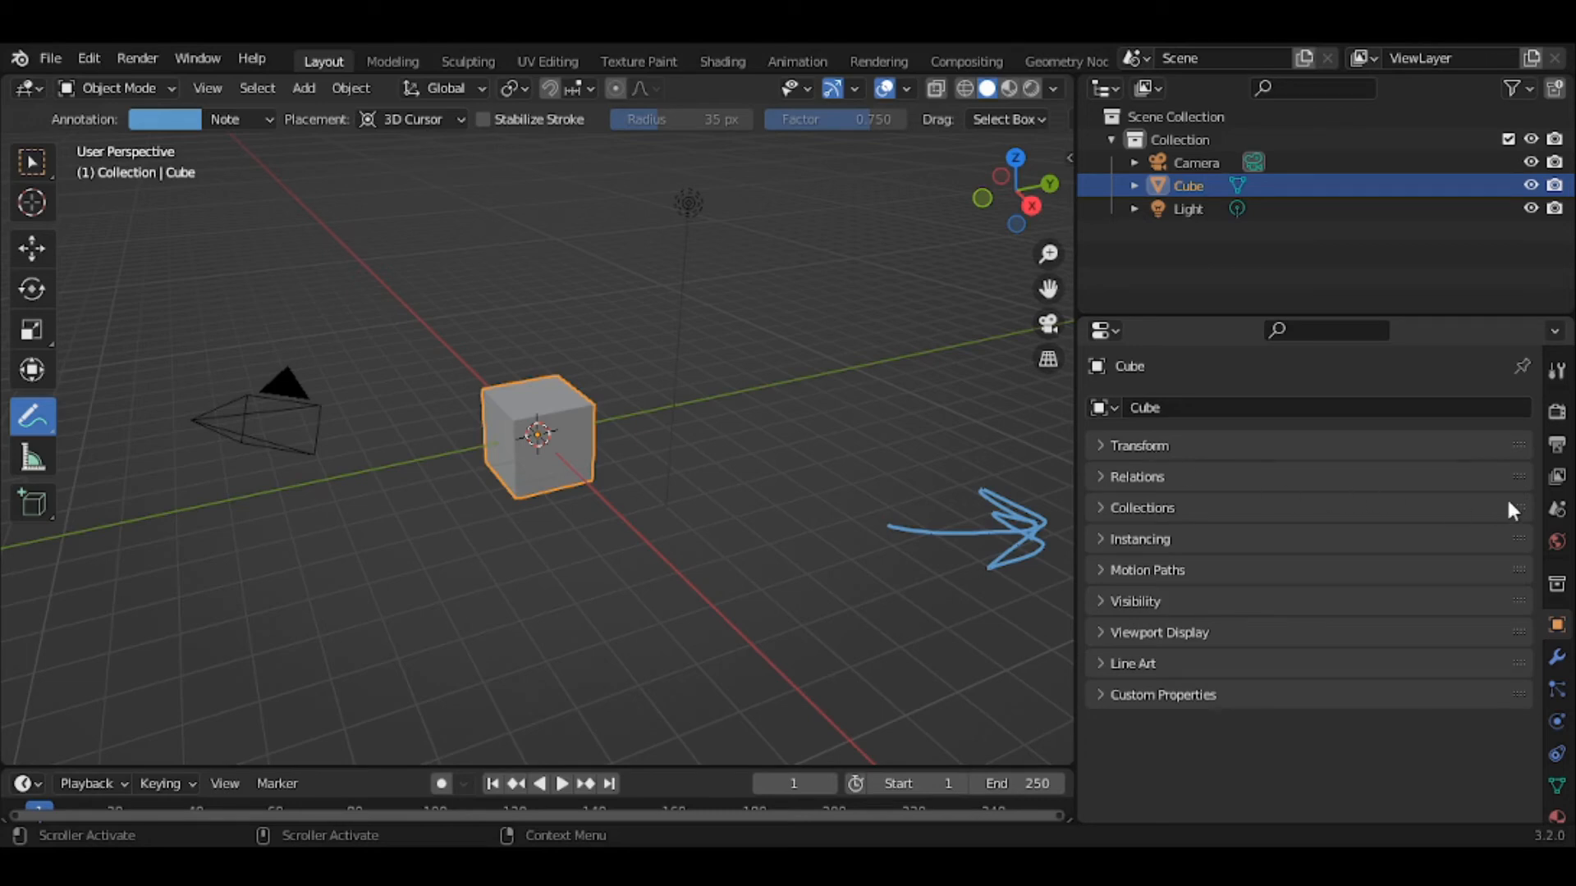
mouse_move(1074, 454)
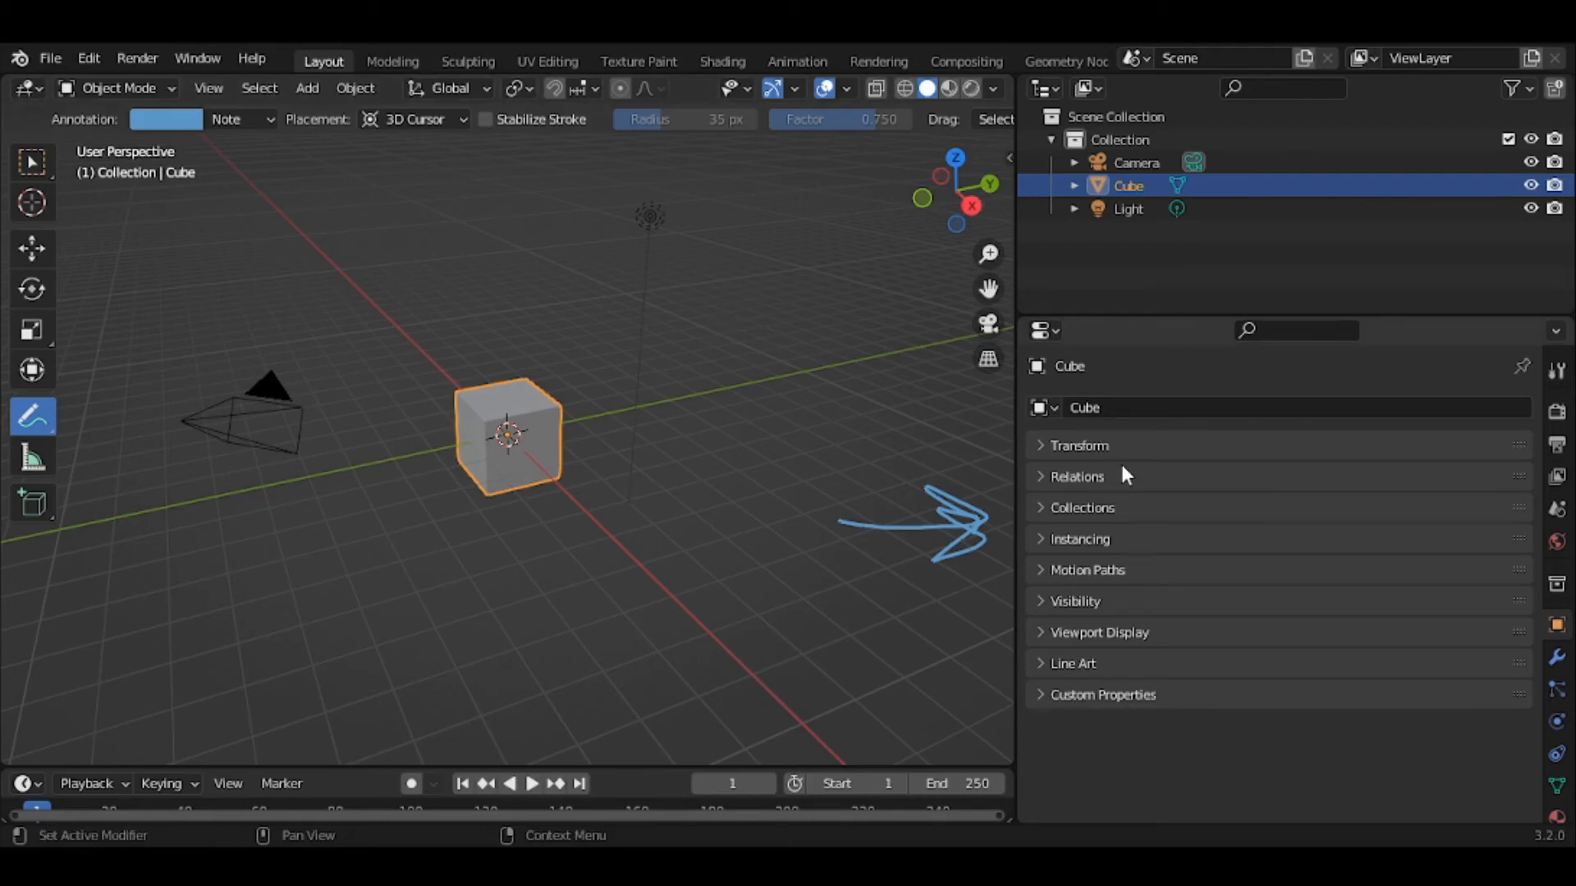
mouse_move(1122, 476)
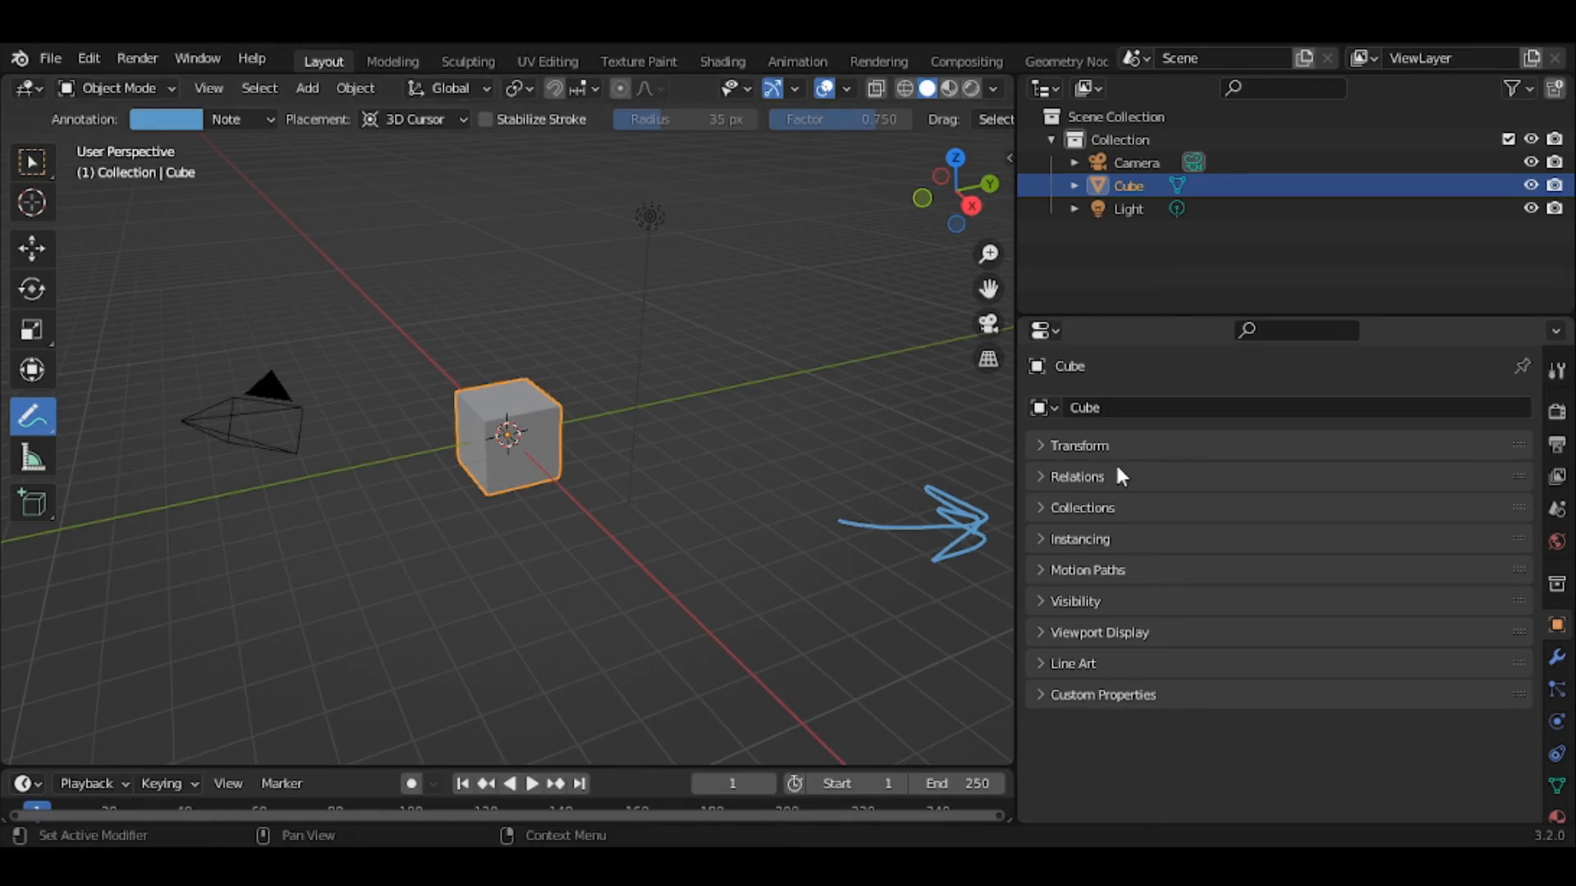
mouse_move(1497, 459)
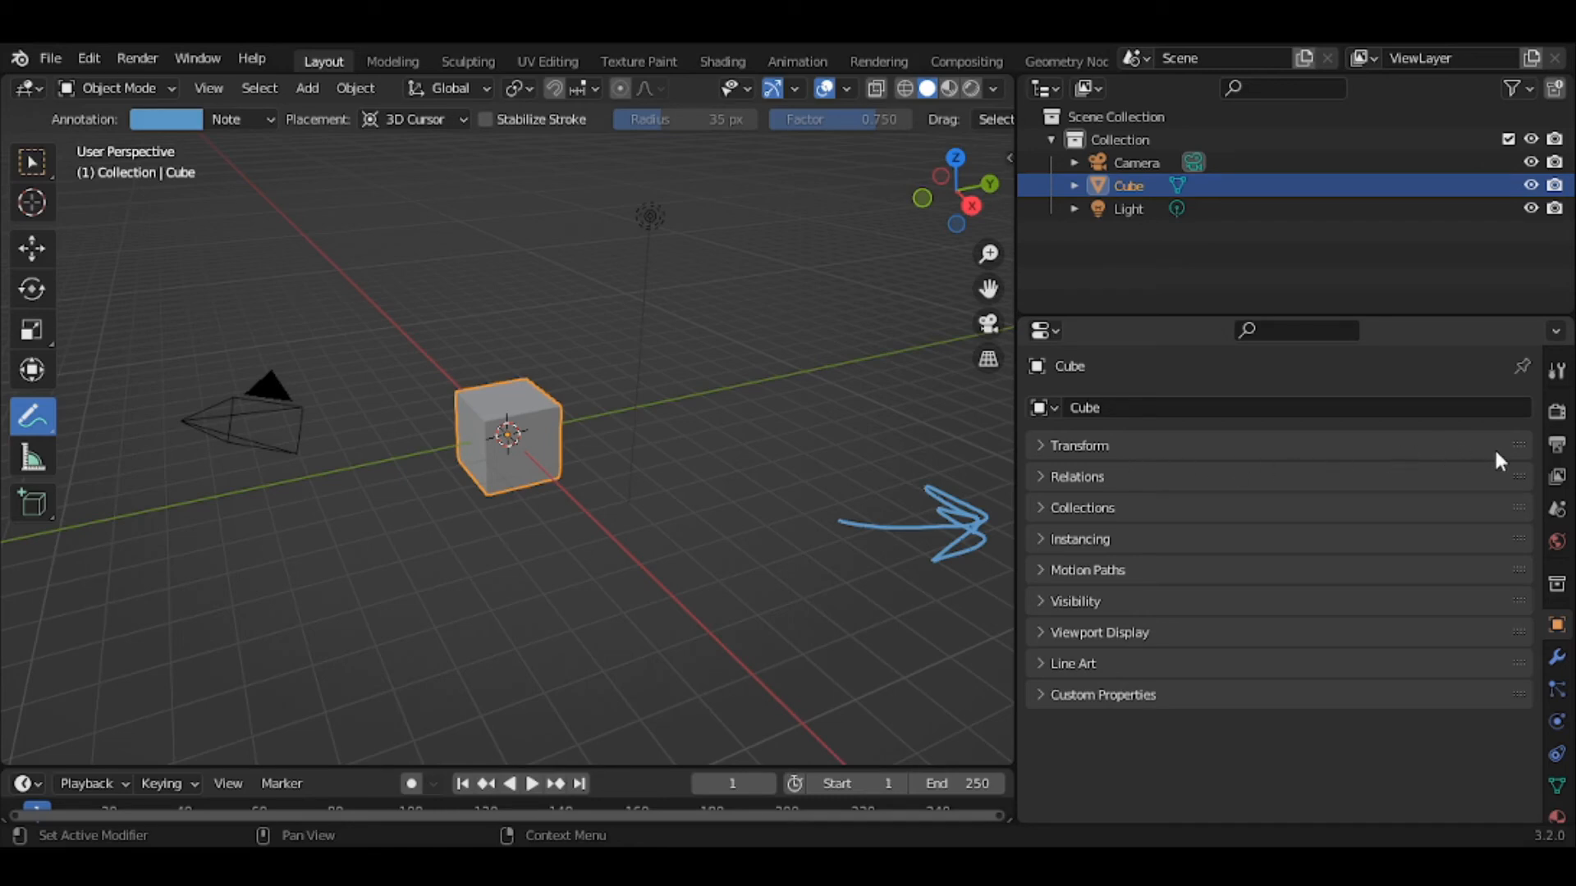
mouse_move(1486, 499)
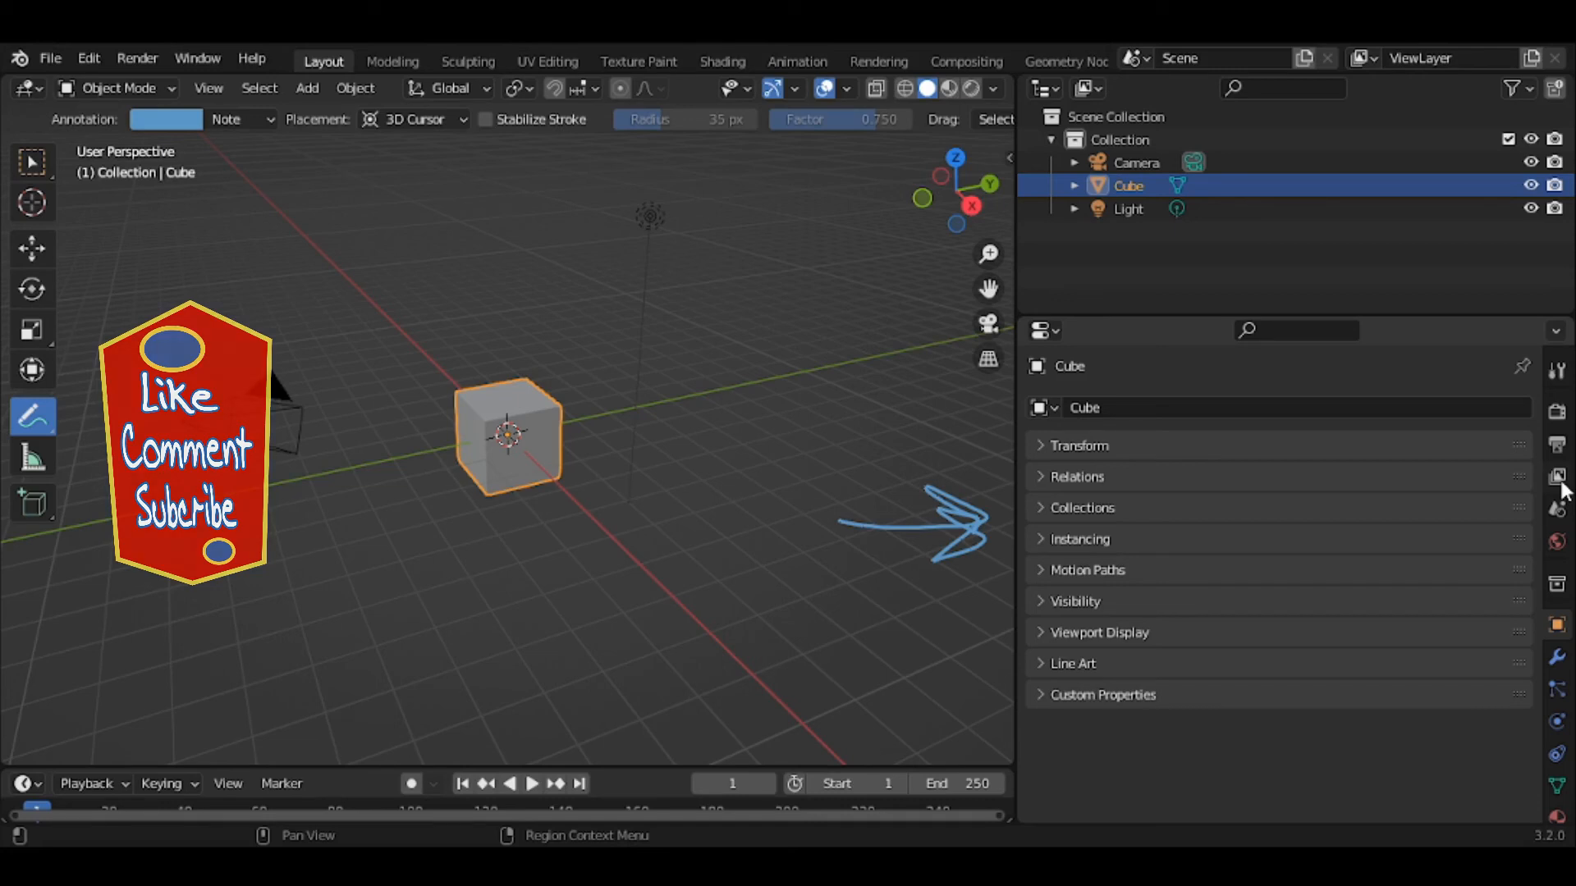
Bring up the Properties tab bar context menu to flip the navigation bar left
right_click(1558, 483)
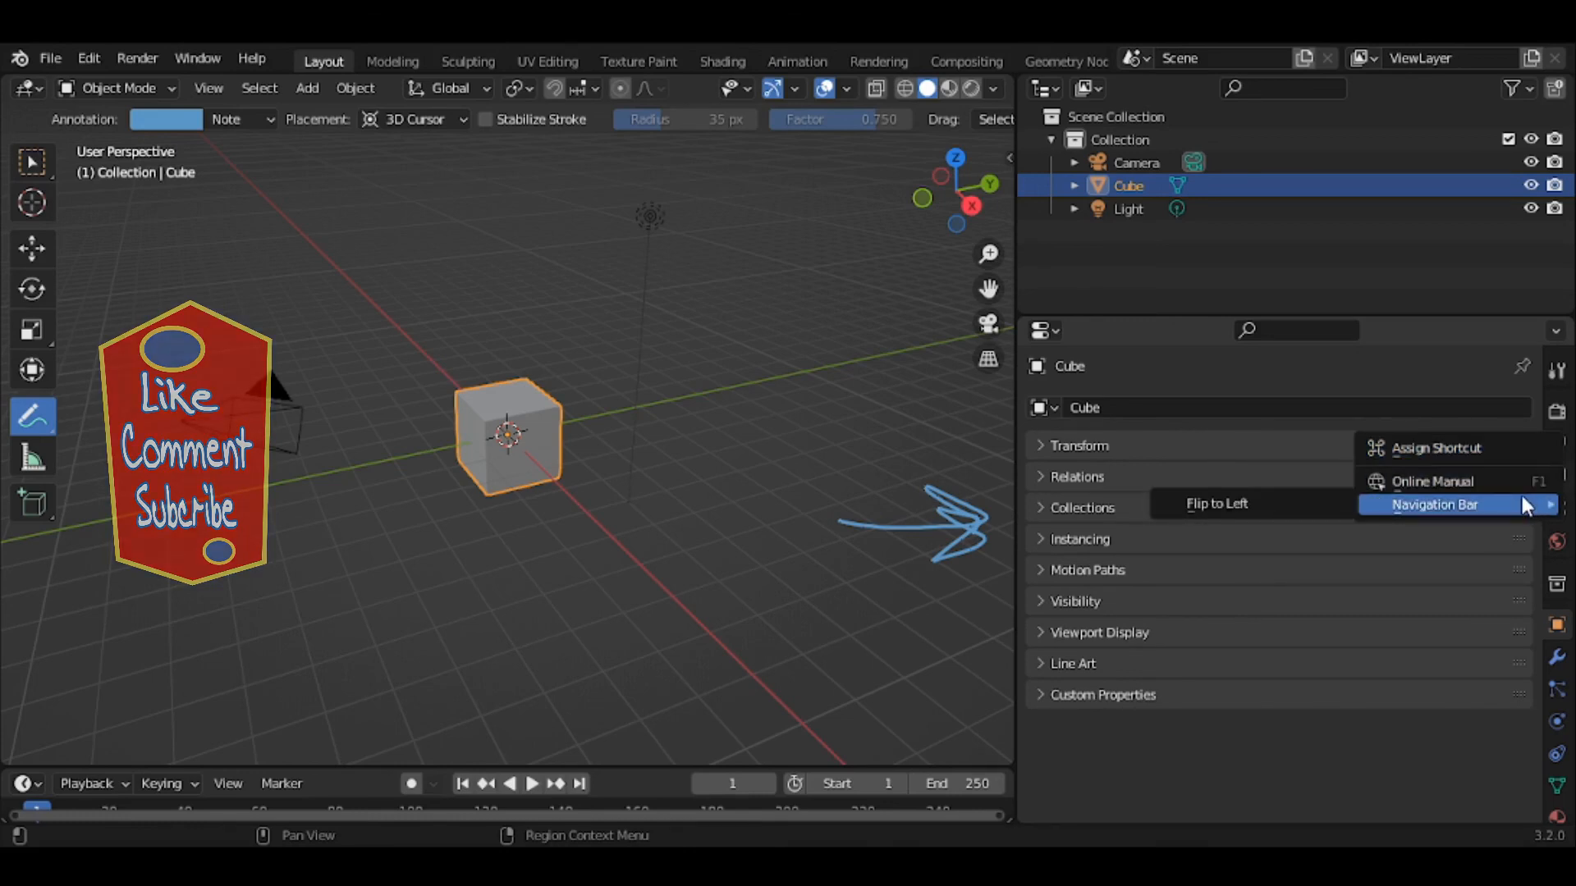
mouse_move(1286, 491)
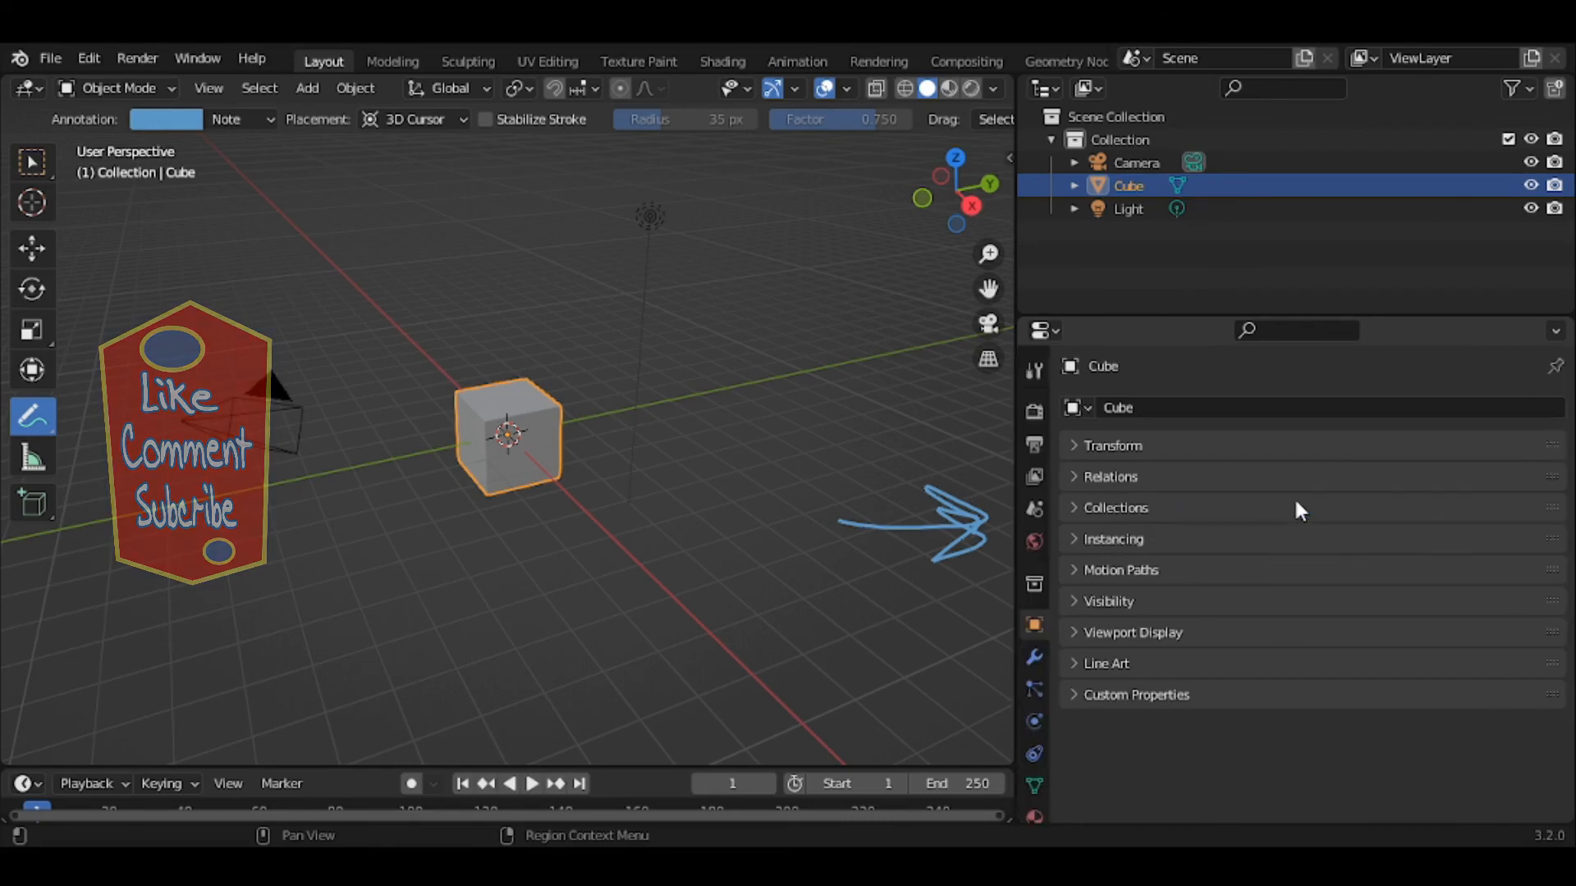
mouse_move(1211, 499)
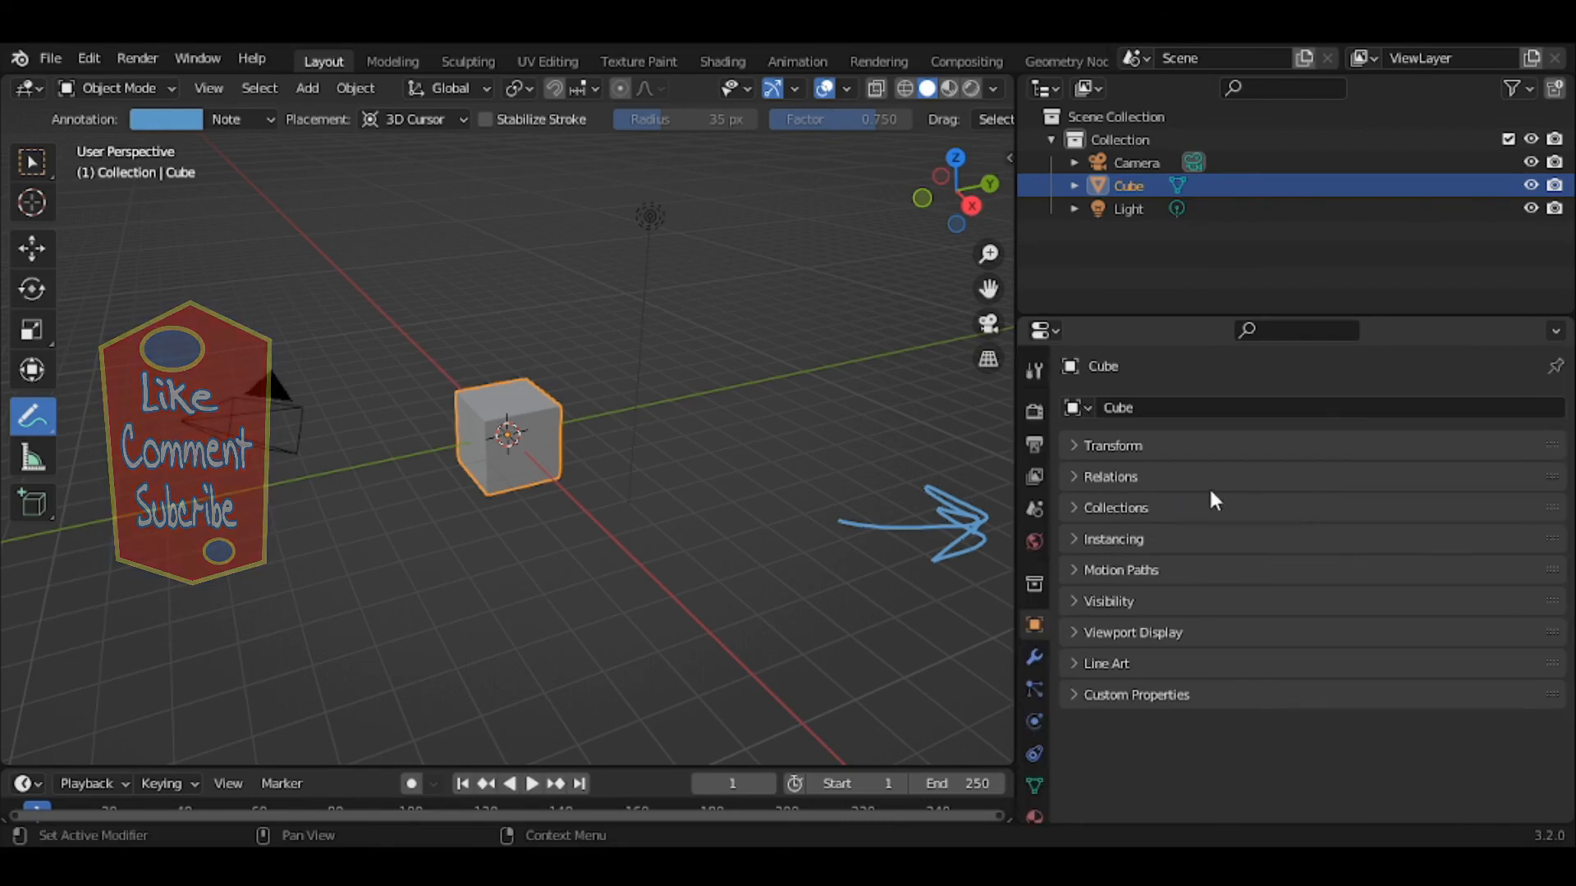